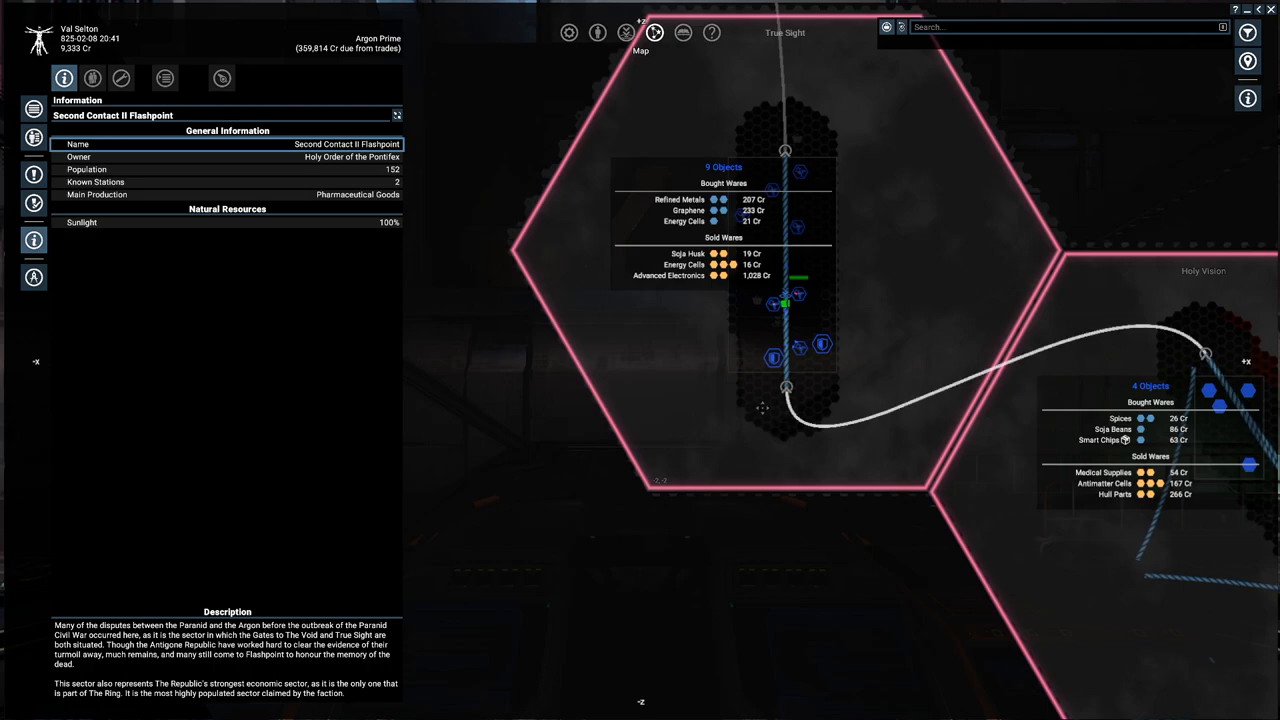
{"action": "mouse_move", "coordinate": [775, 300]}
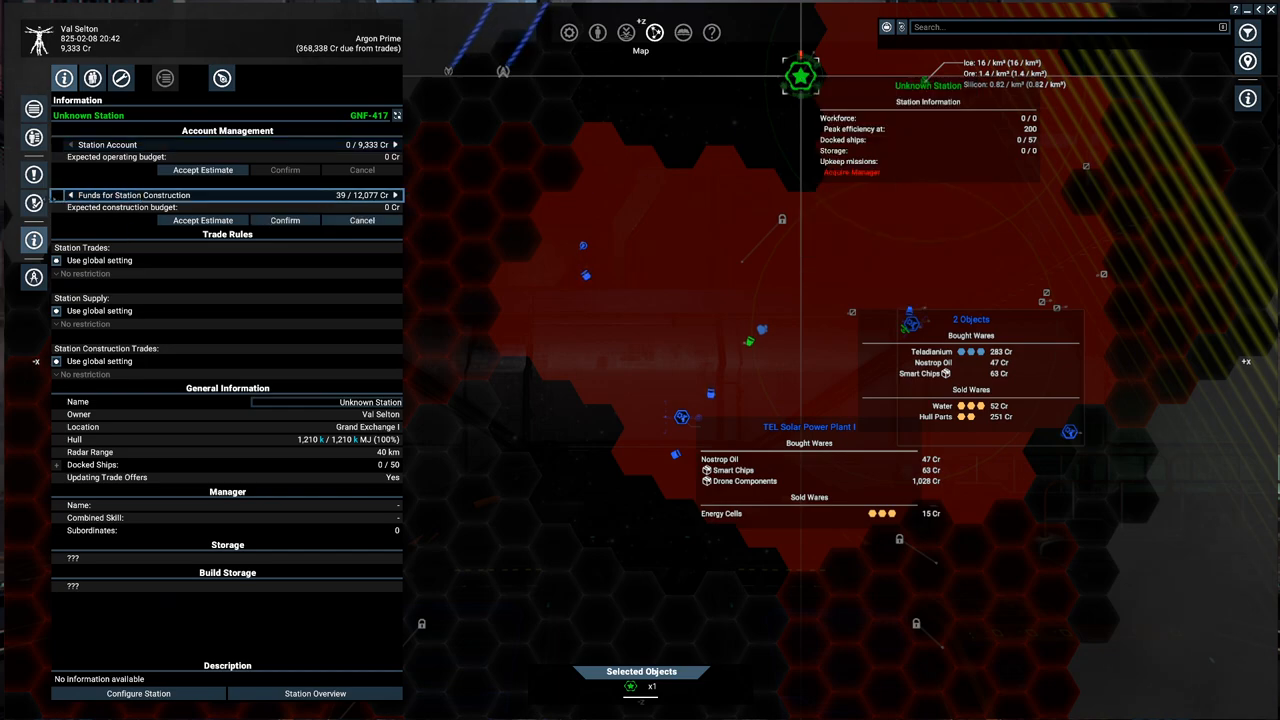
Check the Mercury Vanguard's advanced electronics cargo via Grand Exchange I, then refocus on Argon Prime
{"action": "left_click", "coordinate": [202, 220]}
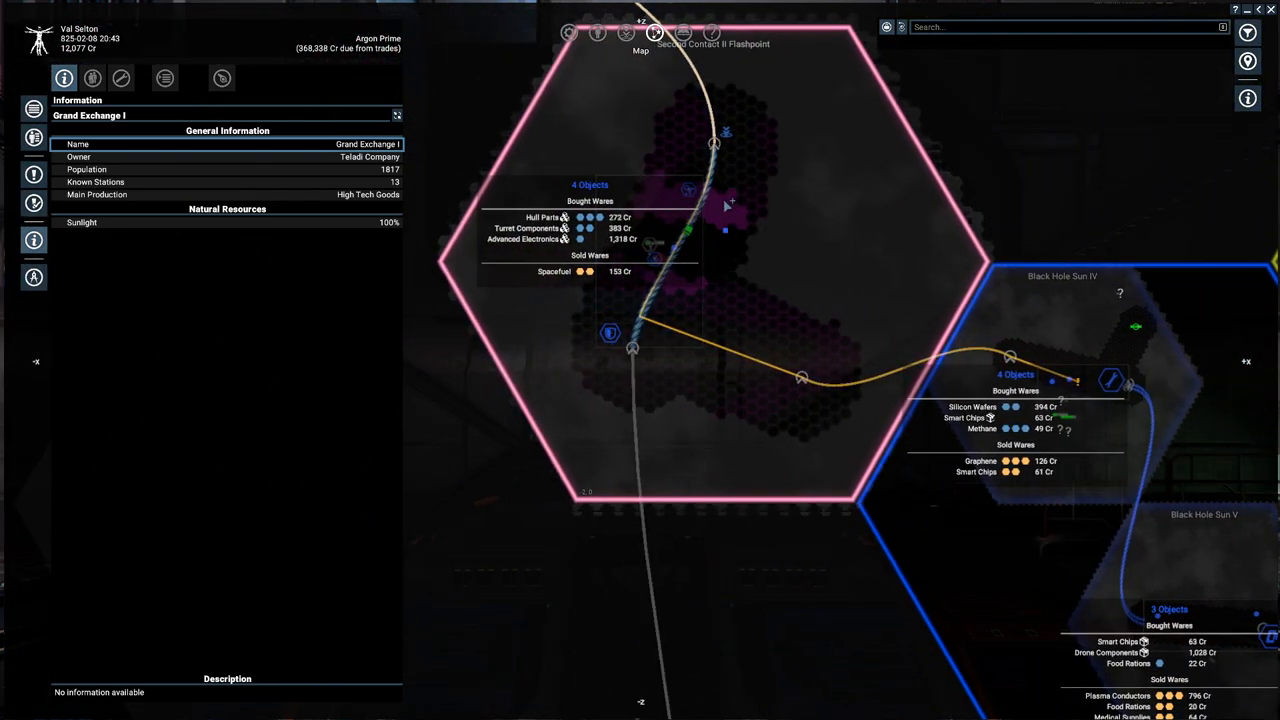
{"action": "left_click", "coordinate": [705, 192]}
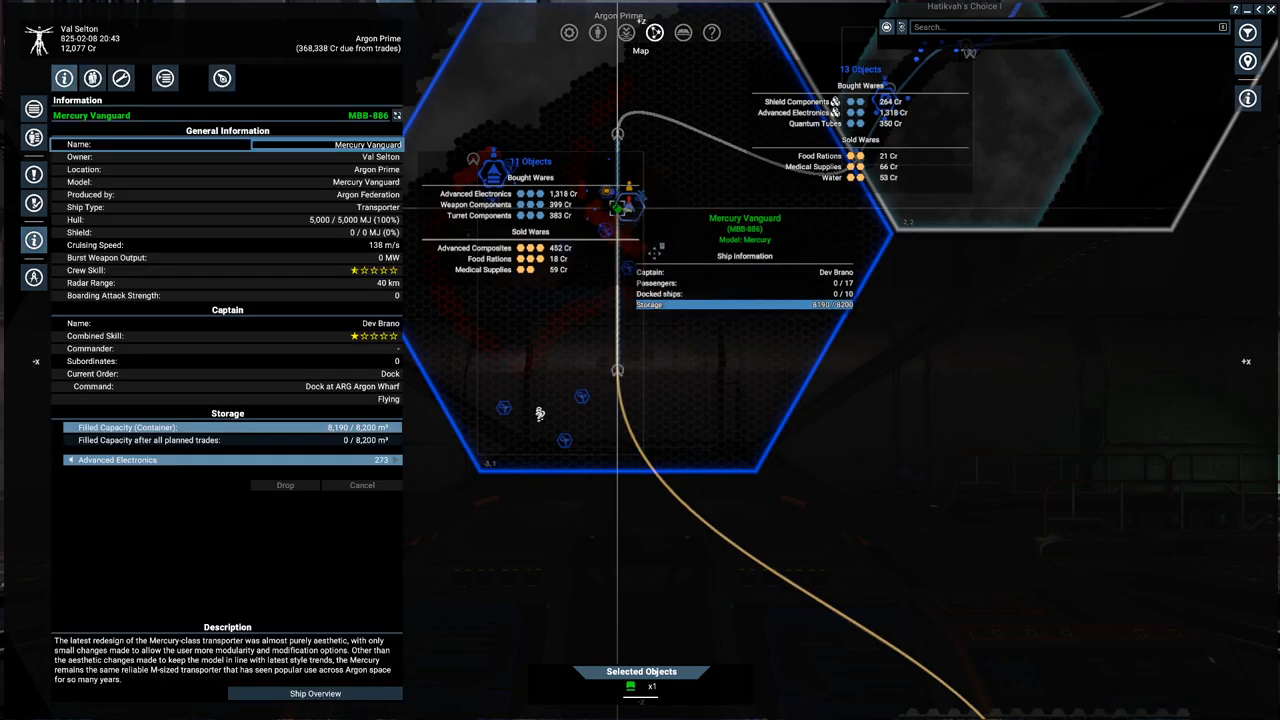
{"action": "mouse_move", "coordinate": [718, 348]}
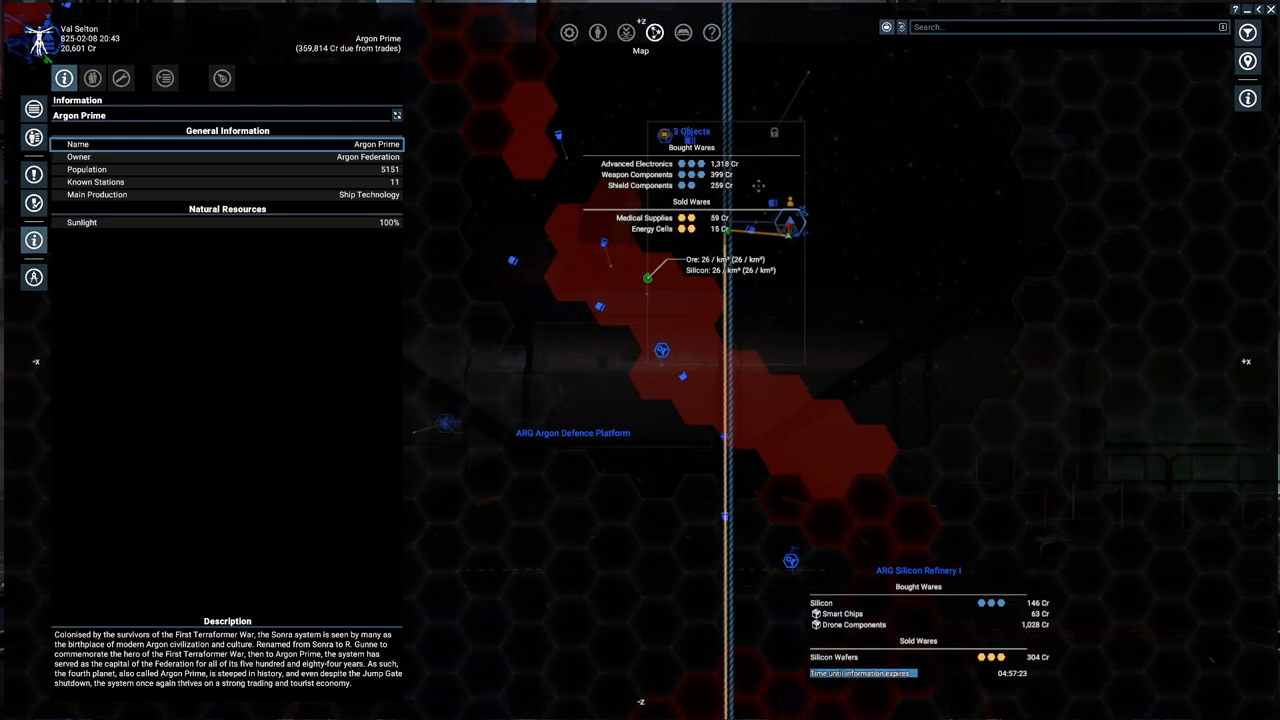
{"action": "mouse_move", "coordinate": [1030, 37]}
{"action": "type", "text": "Energy Cells"}
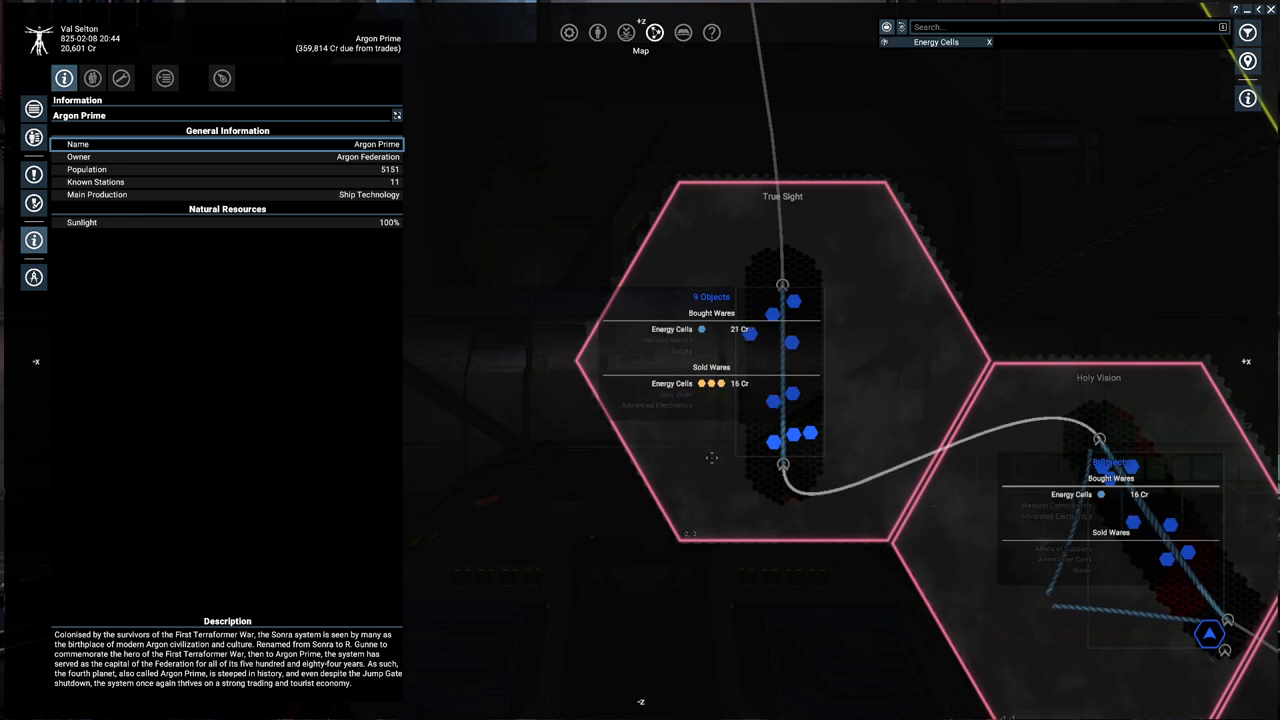
Cancel the trade offer with HOP Advanced Electronics Factory I and dock at ARG Argon Wharf
{"action": "left_click", "coordinate": [987, 43]}
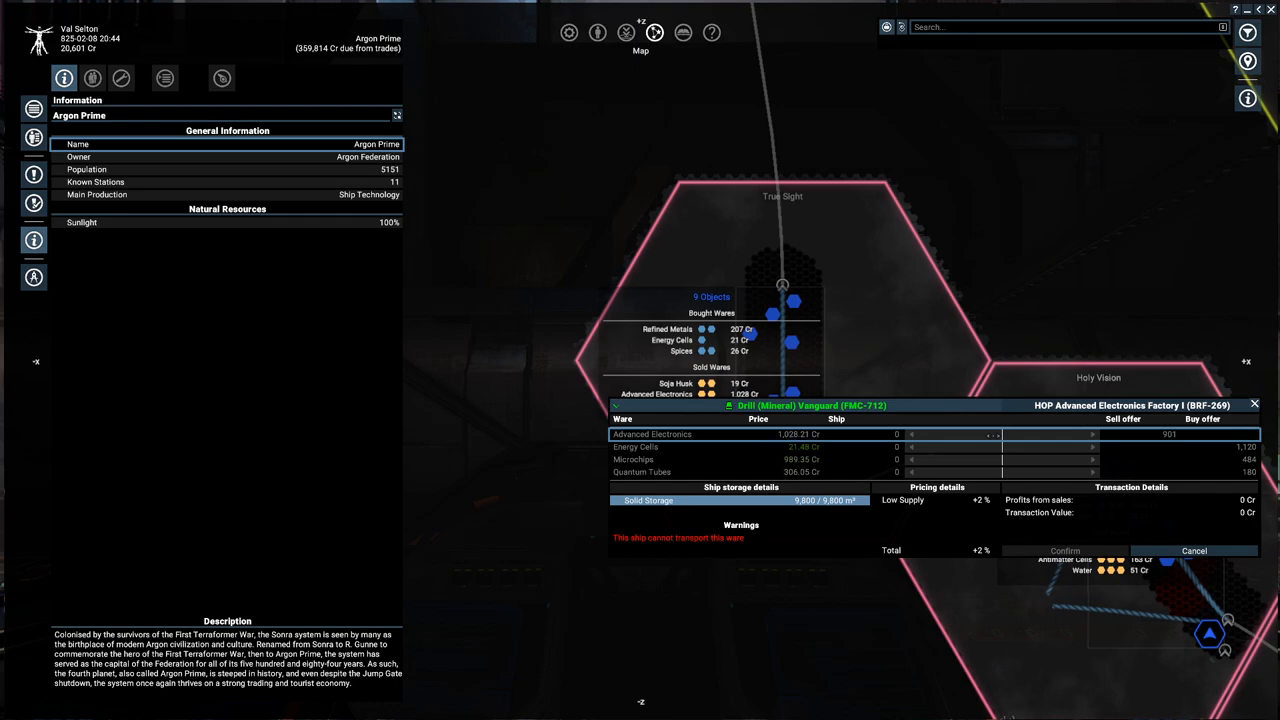
{"action": "mouse_move", "coordinate": [1033, 427]}
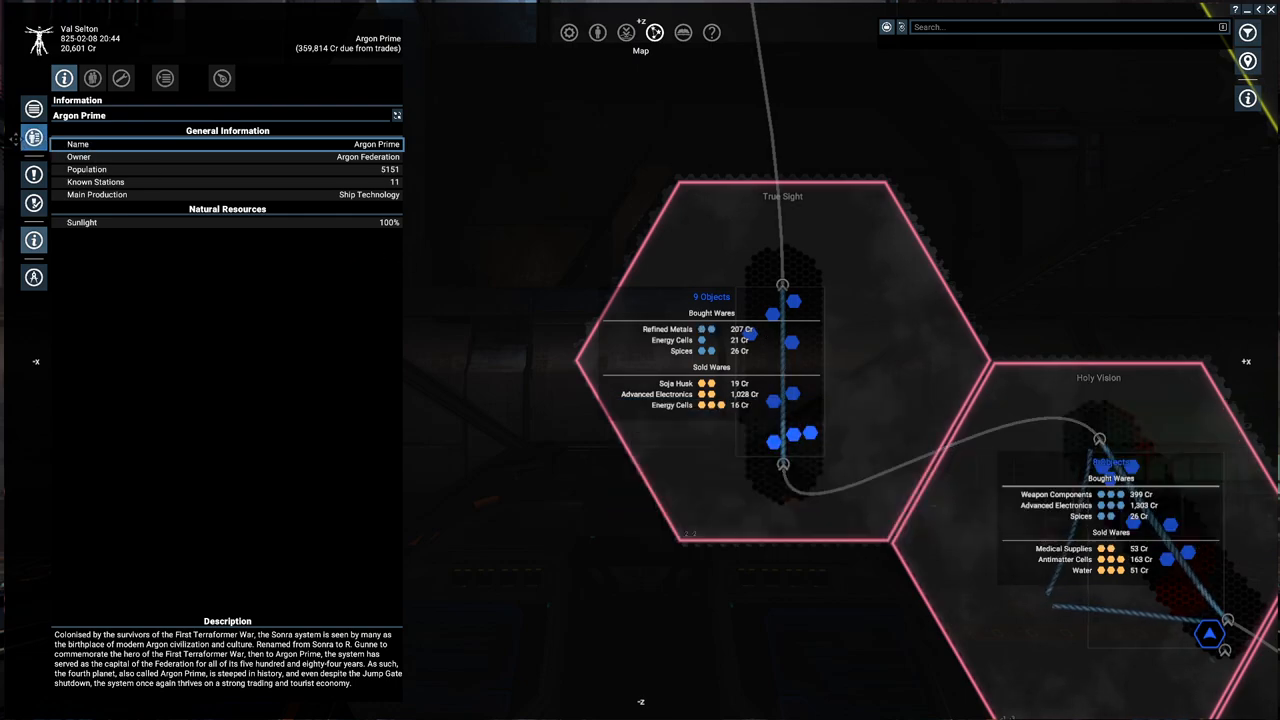
{"action": "left_click", "coordinate": [35, 135]}
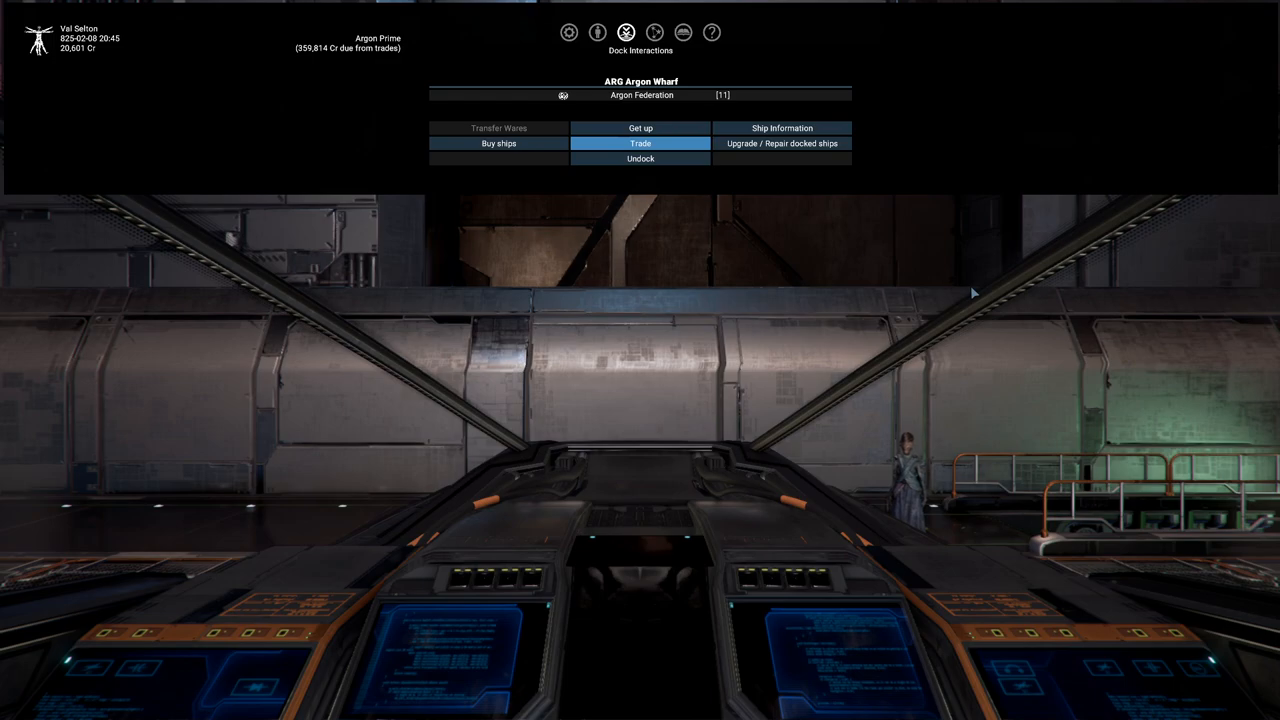
{"action": "mouse_move", "coordinate": [720, 172]}
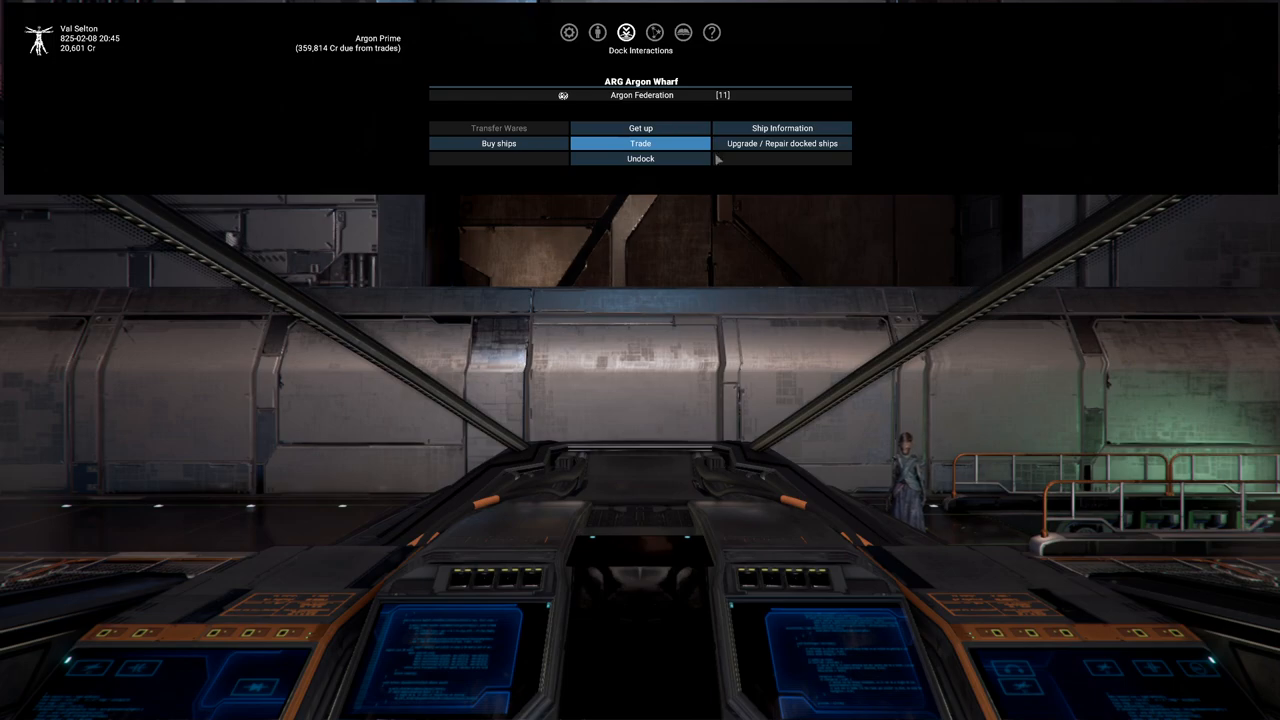
Enter Upgrade / Repair for the ships docked at Argon Wharf
{"action": "left_click", "coordinate": [782, 143]}
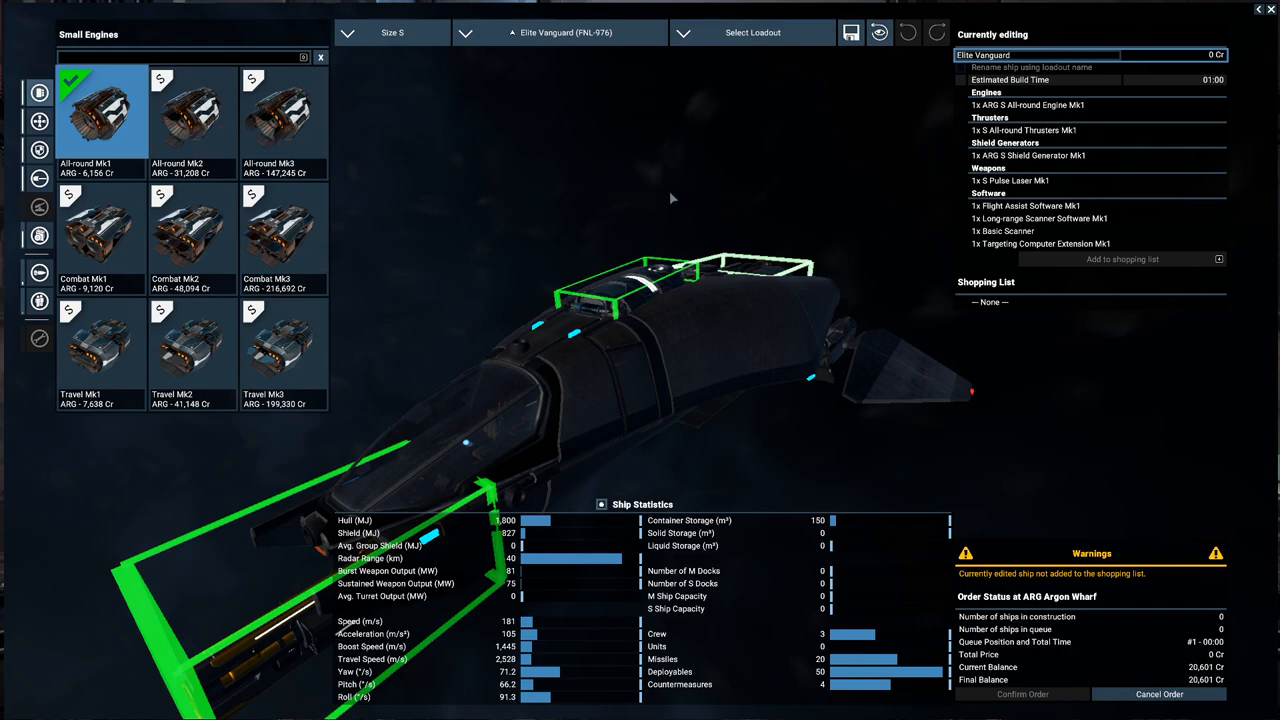
{"action": "mouse_move", "coordinate": [1199, 13]}
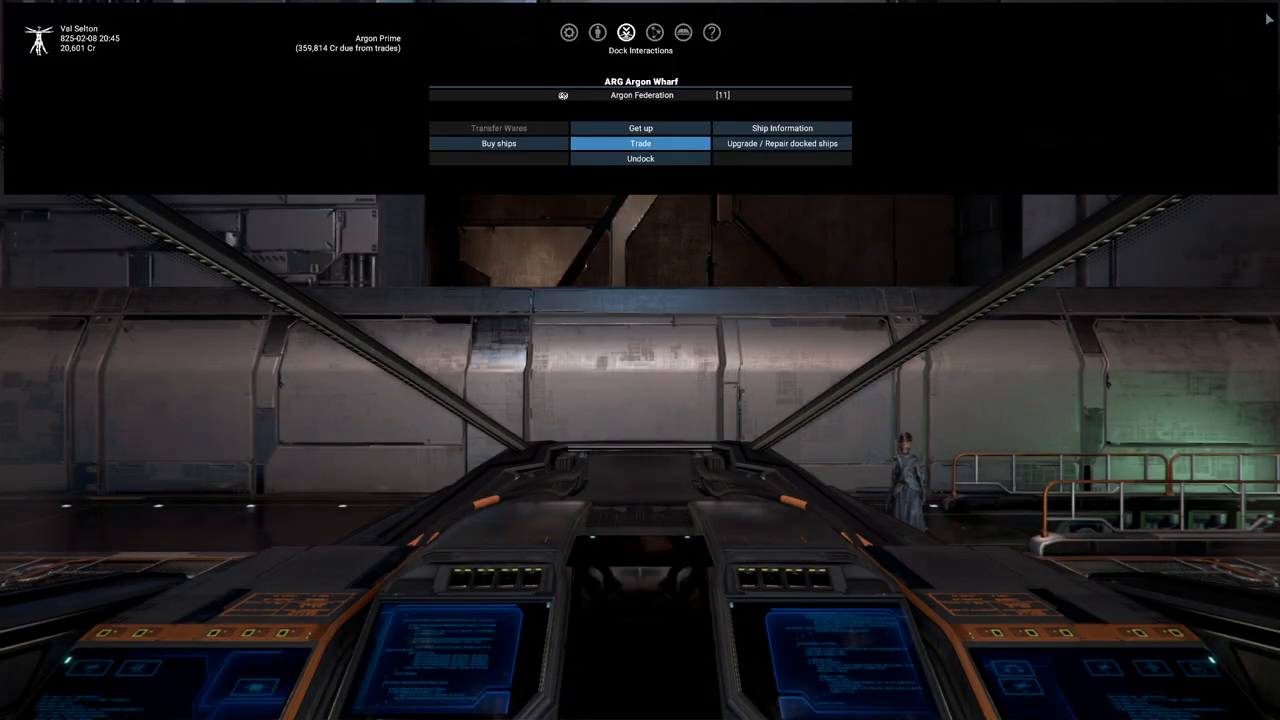
{"action": "mouse_move", "coordinate": [929, 177]}
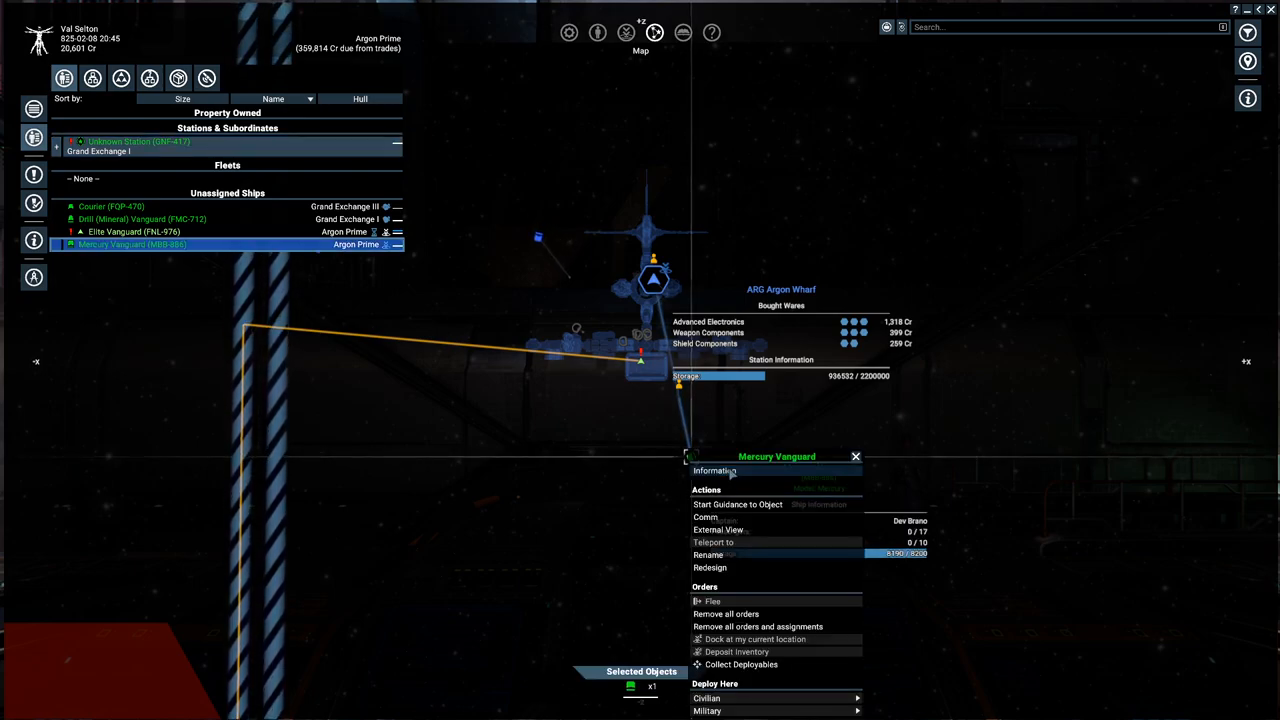
{"action": "left_click", "coordinate": [717, 470]}
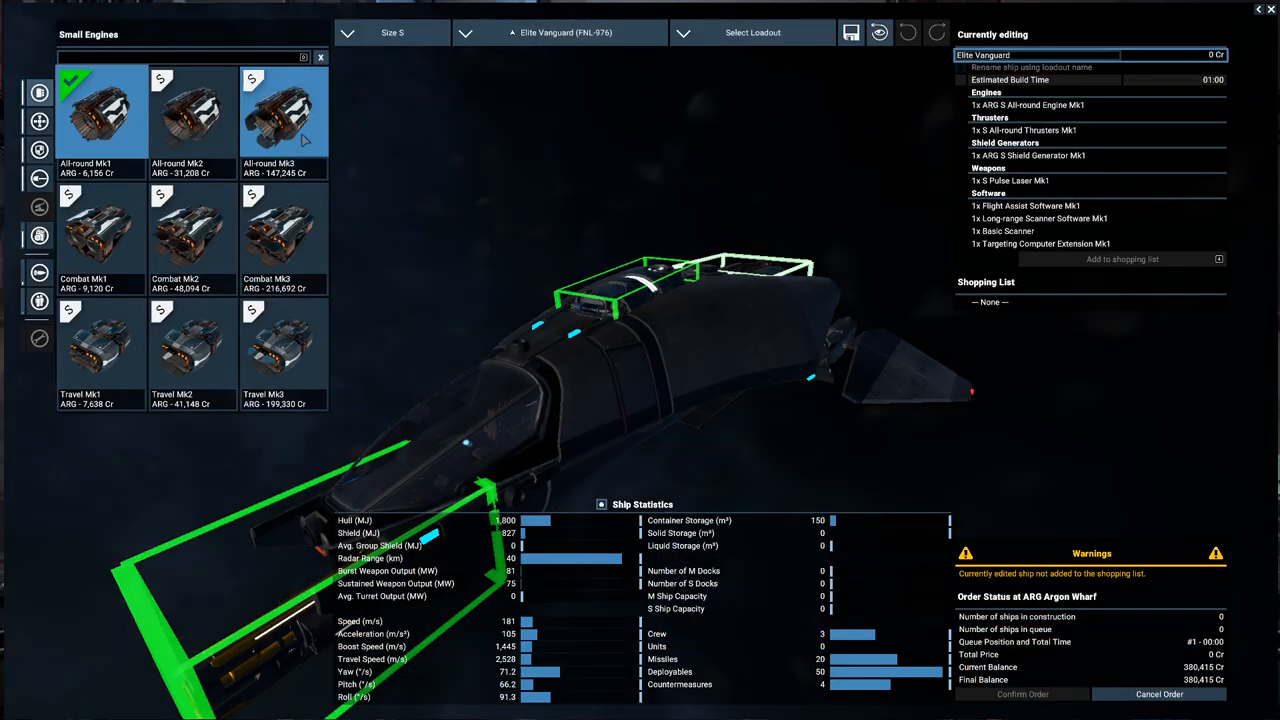
Fit All-round Mk3 engines and swap the Elite Vanguard's shield generator from Mk1 to ARG S Mk3
{"action": "left_click", "coordinate": [277, 110]}
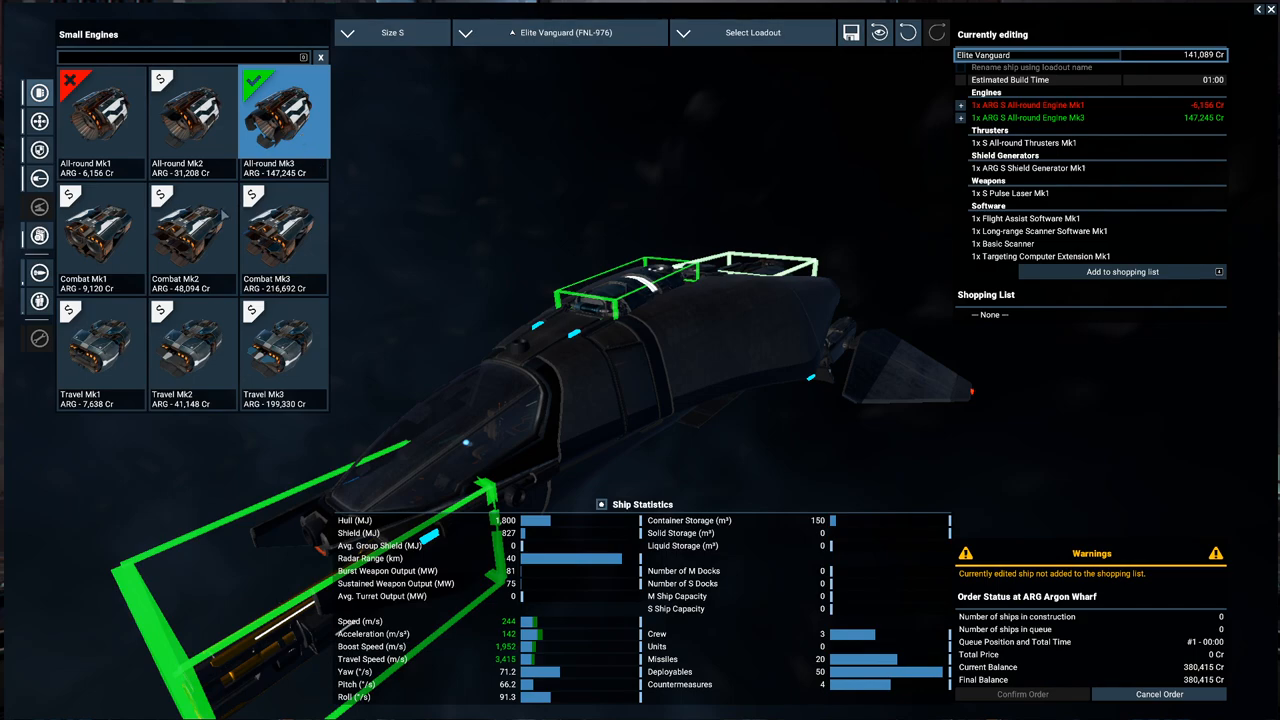
{"action": "left_click", "coordinate": [38, 121]}
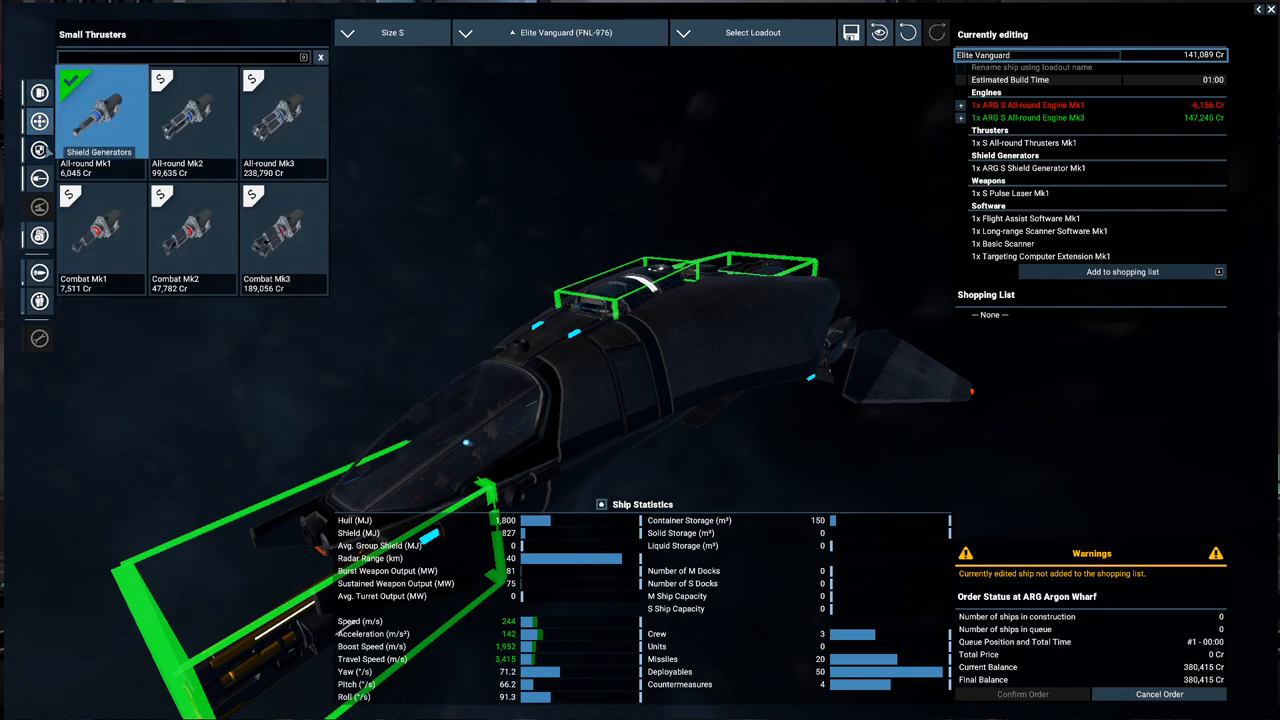
{"action": "left_click", "coordinate": [37, 148]}
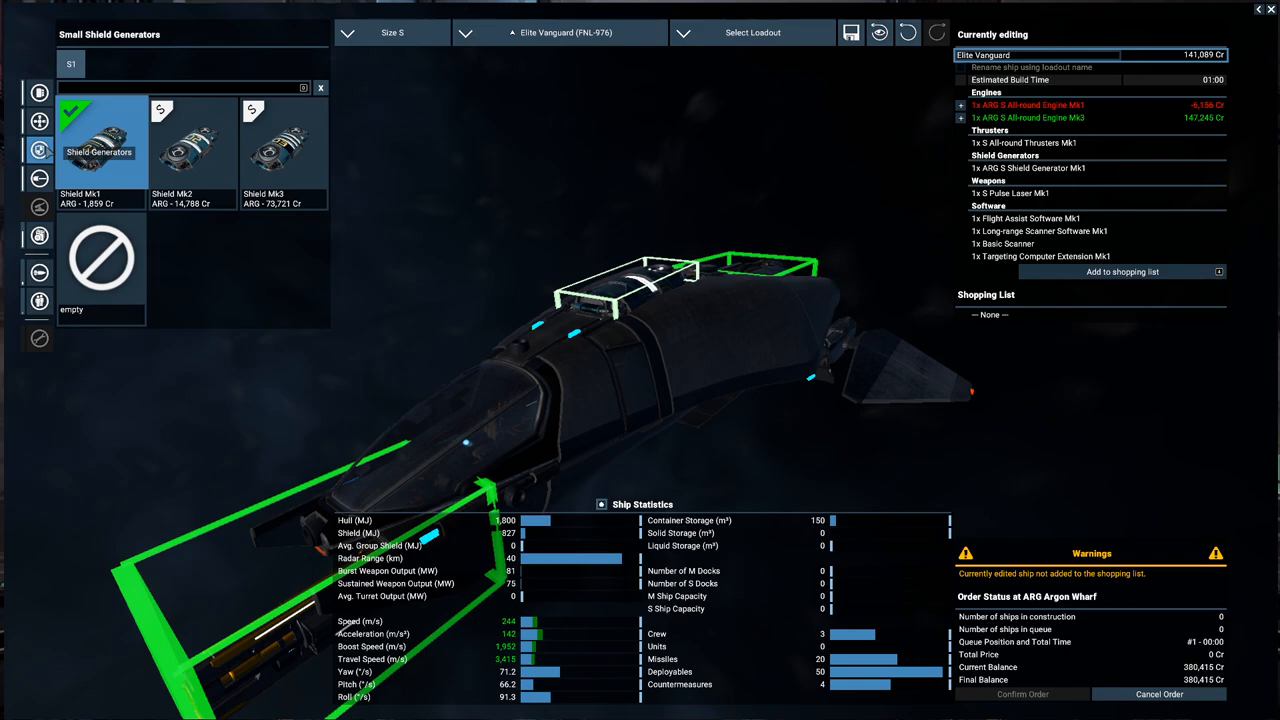
{"action": "left_click", "coordinate": [283, 143]}
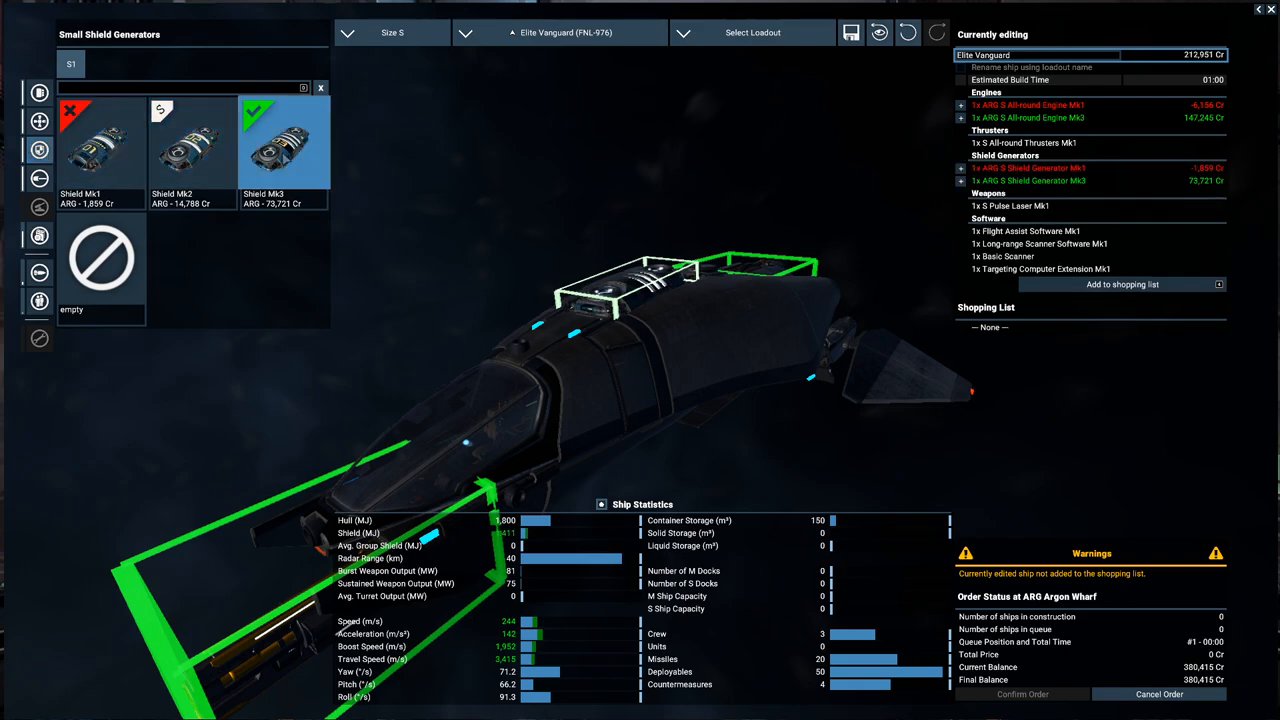
{"action": "left_click", "coordinate": [36, 180]}
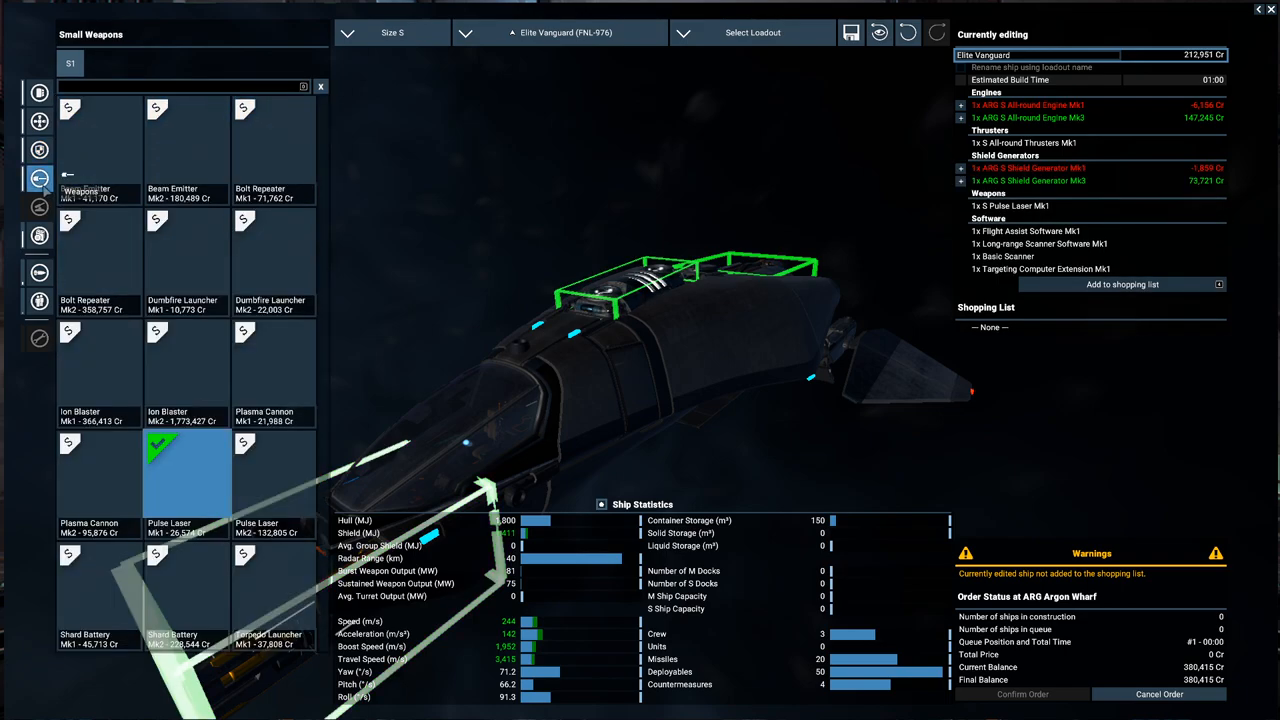
Equip the Mk2 pulse laser and confirm the Elite Vanguard upgrade order, leaving 52,608 Cr
{"action": "scroll", "scroll_direction": "down", "scroll_amount": 3}
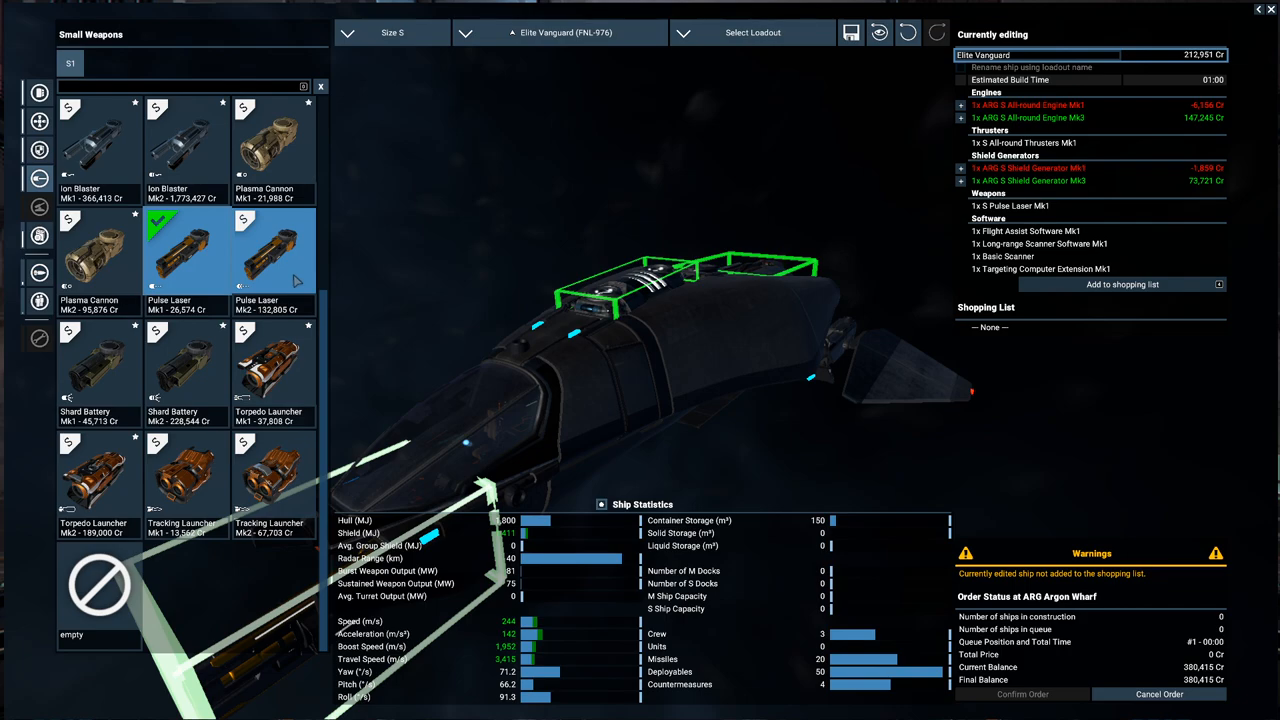
{"action": "left_click", "coordinate": [272, 250]}
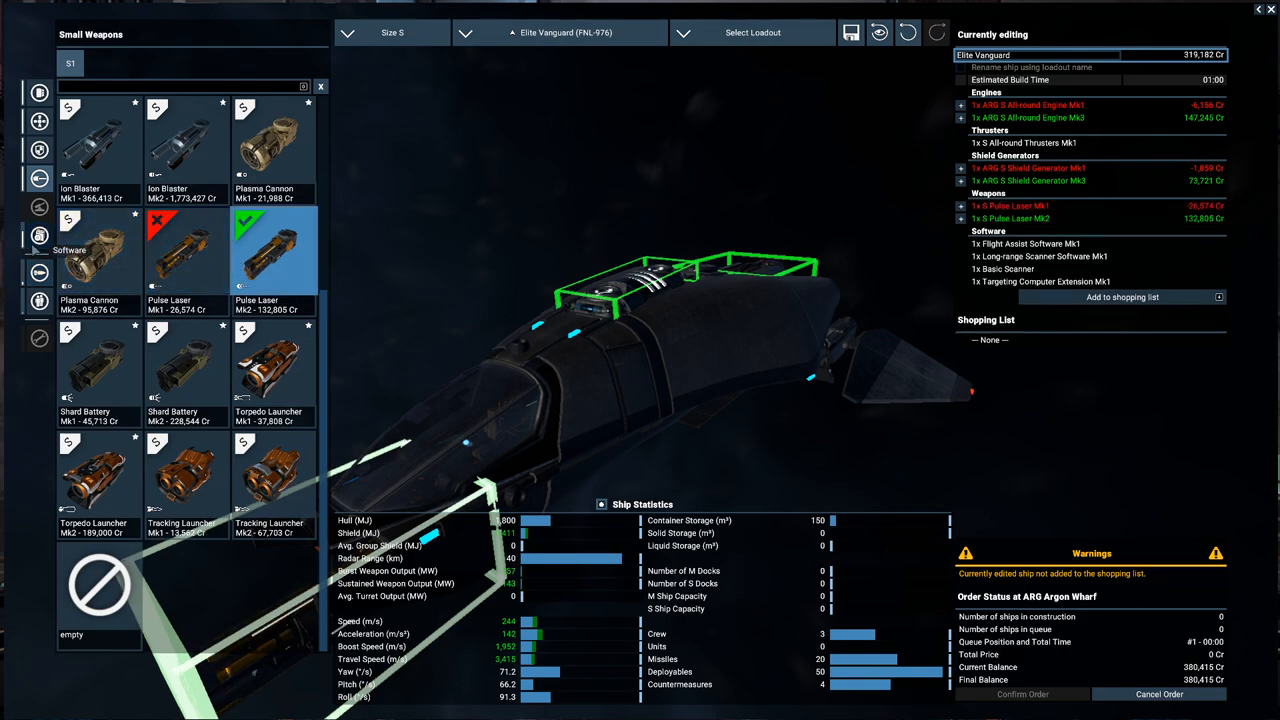
{"action": "left_click", "coordinate": [37, 235]}
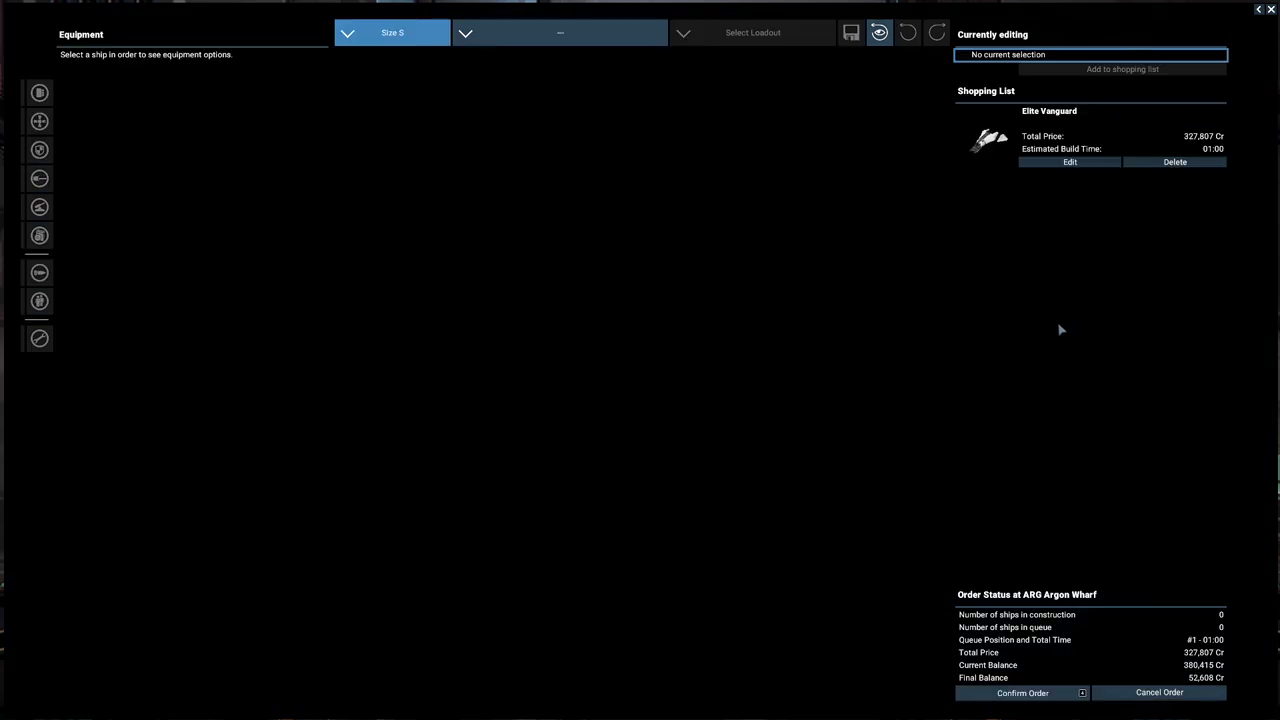
{"action": "mouse_move", "coordinate": [1022, 692]}
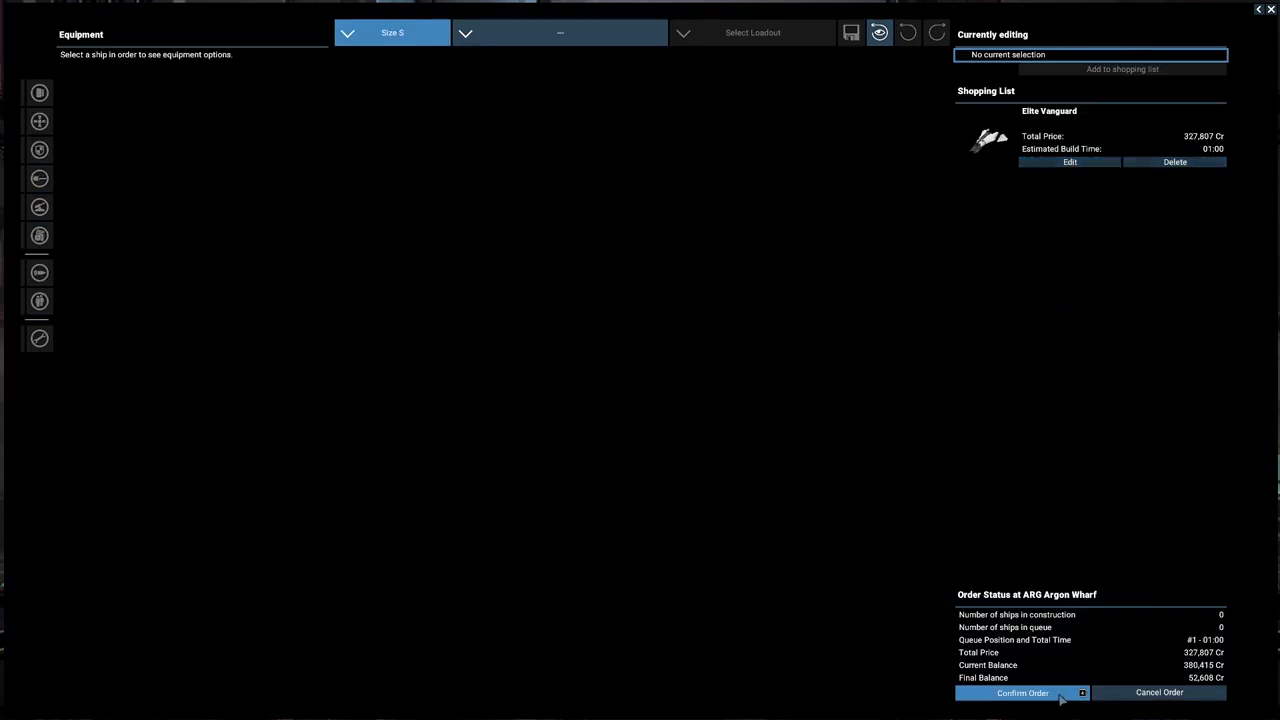
{"action": "left_click", "coordinate": [1022, 692]}
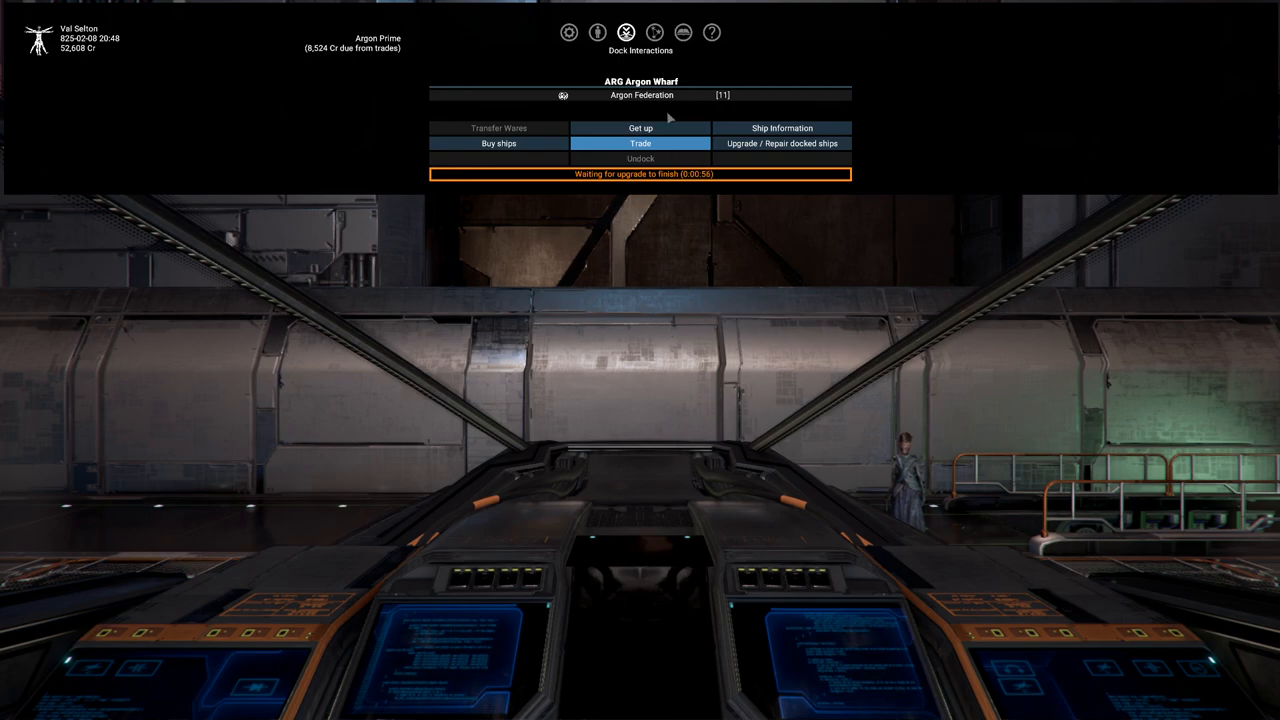
{"action": "mouse_move", "coordinate": [669, 32]}
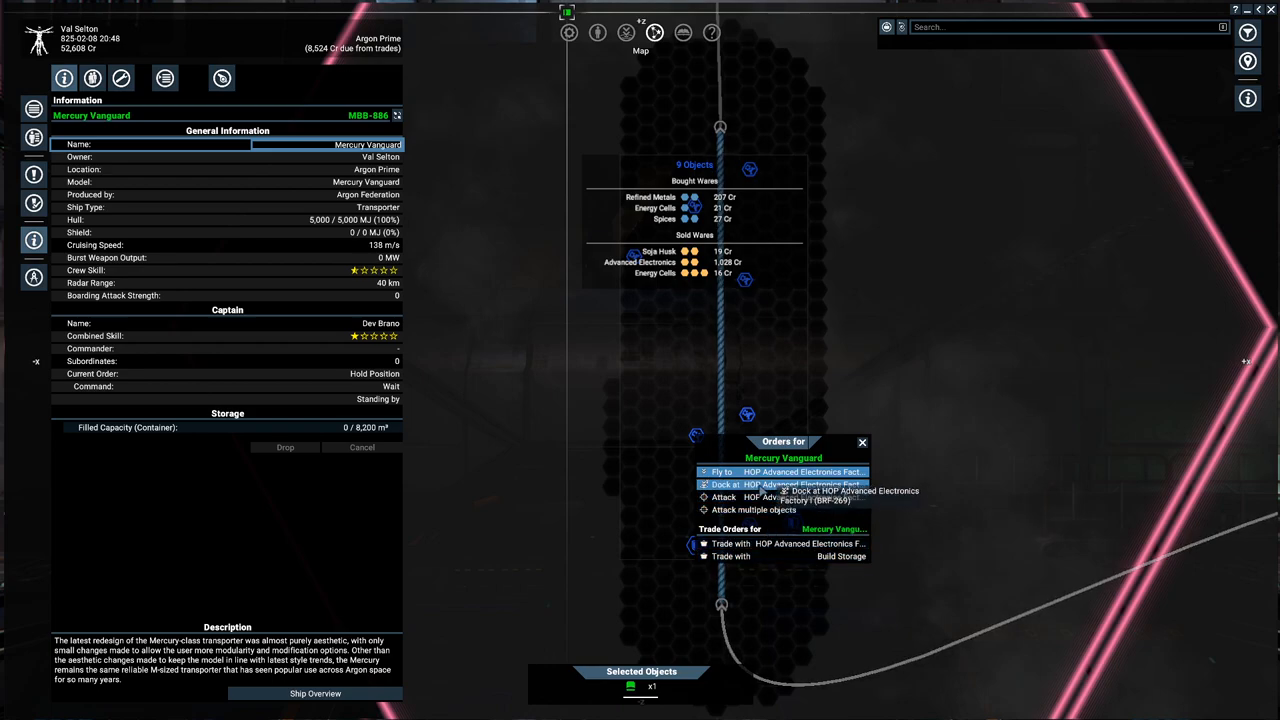
Order the Mercury Vanguard to buy 50 Advanced Electronics from the HOP factory
{"action": "left_click", "coordinate": [862, 442]}
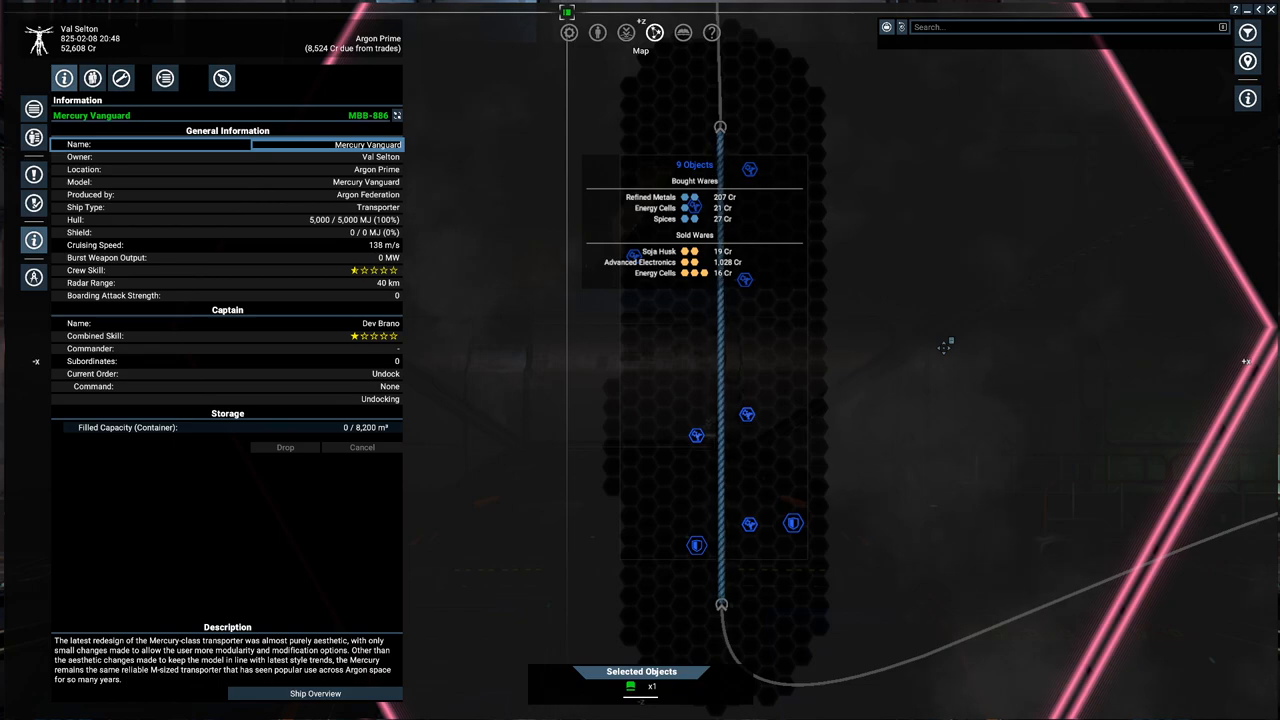
{"action": "mouse_move", "coordinate": [740, 280]}
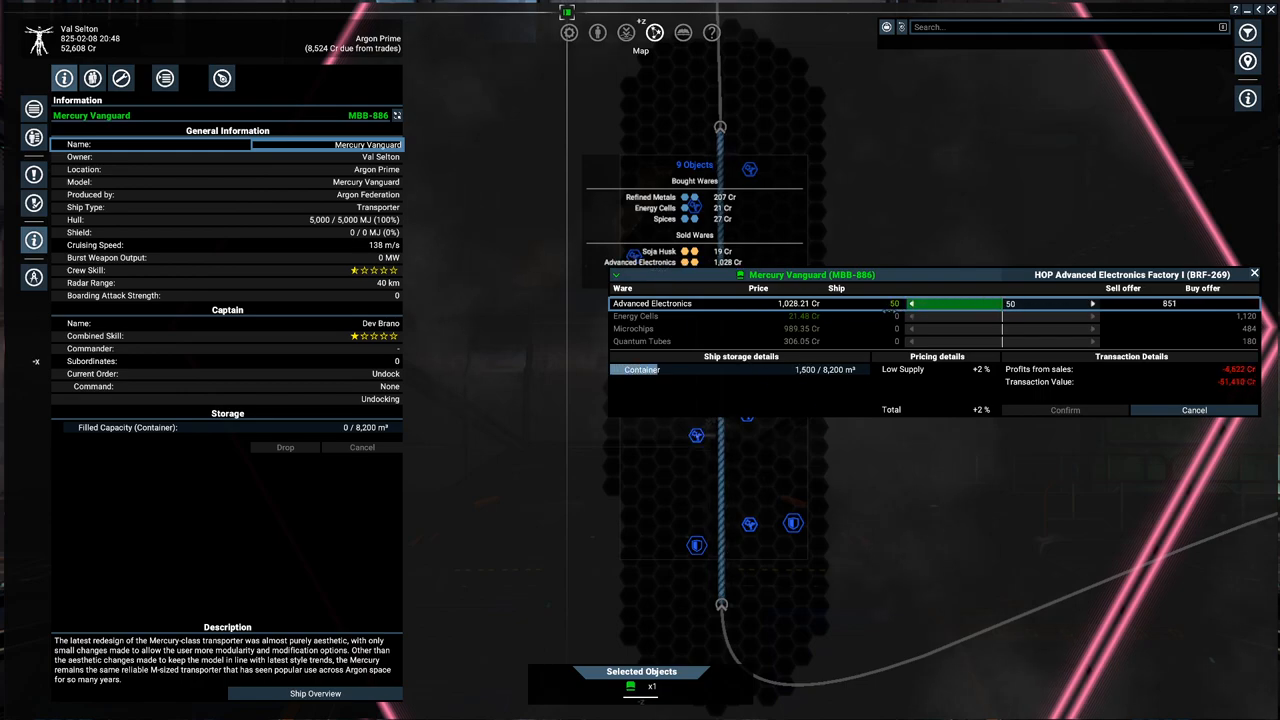
{"action": "left_click", "coordinate": [1093, 302]}
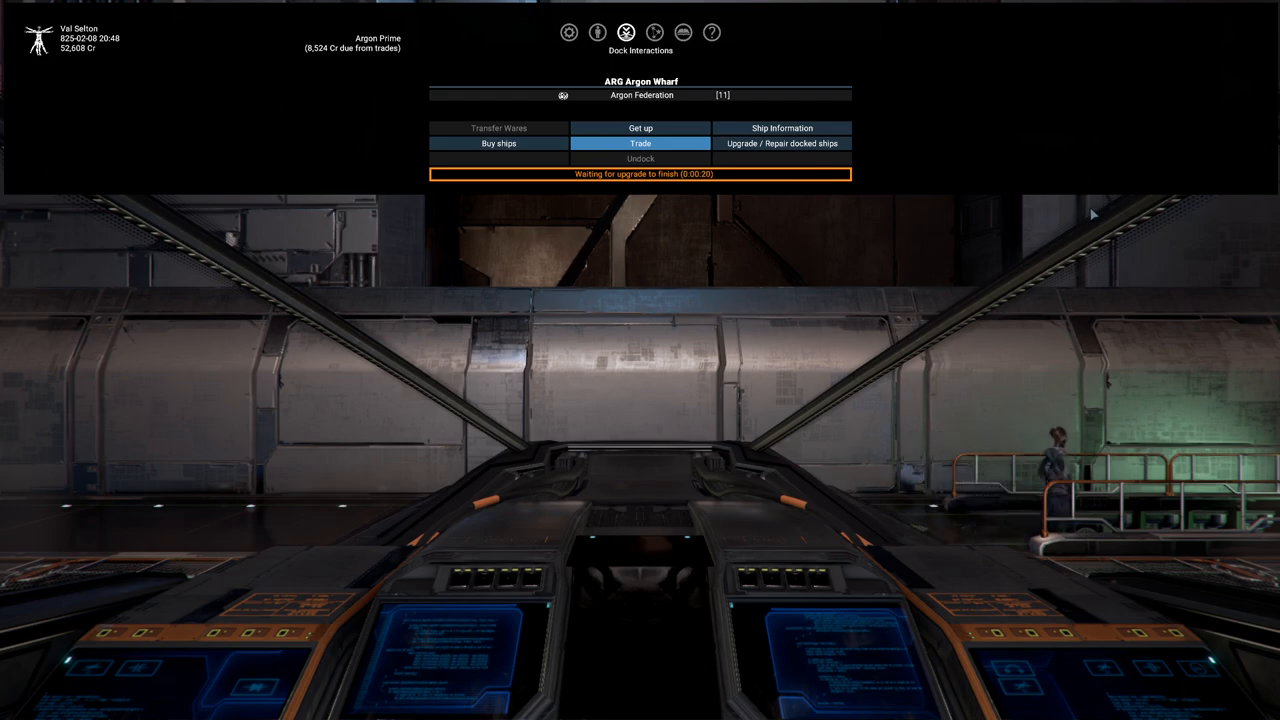
{"action": "mouse_move", "coordinate": [875, 273]}
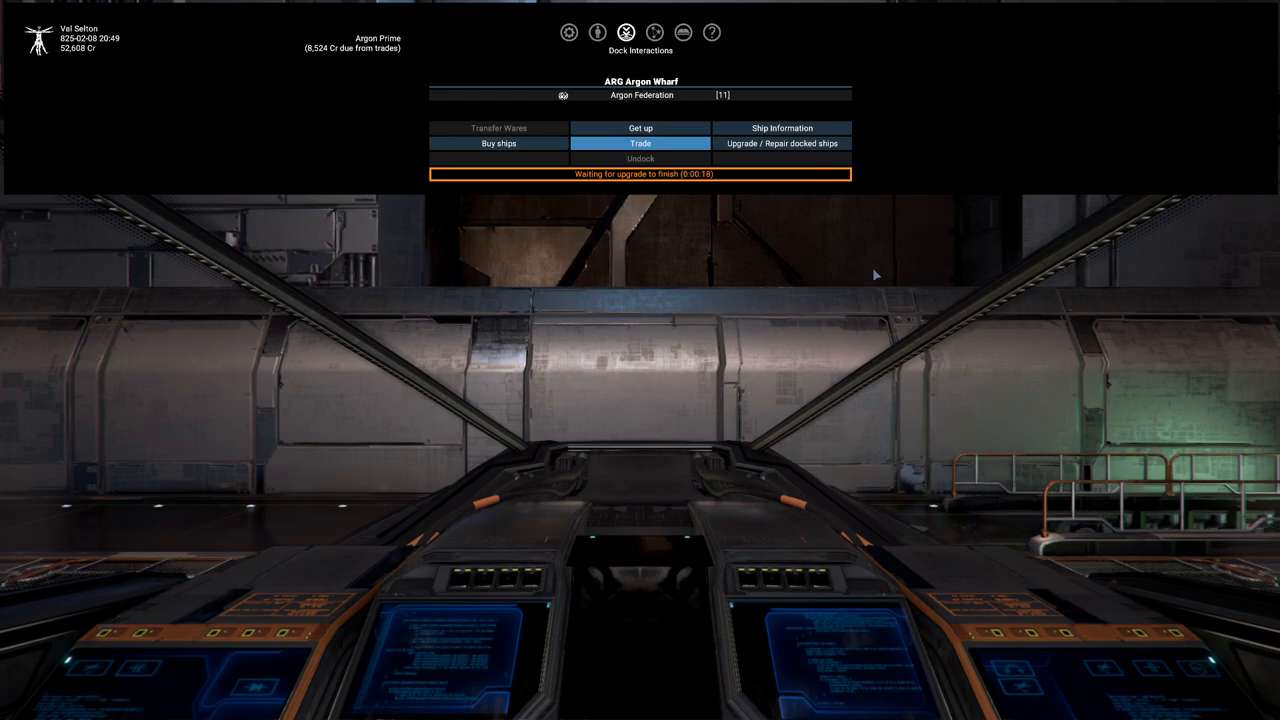
{"action": "mouse_move", "coordinate": [760, 293]}
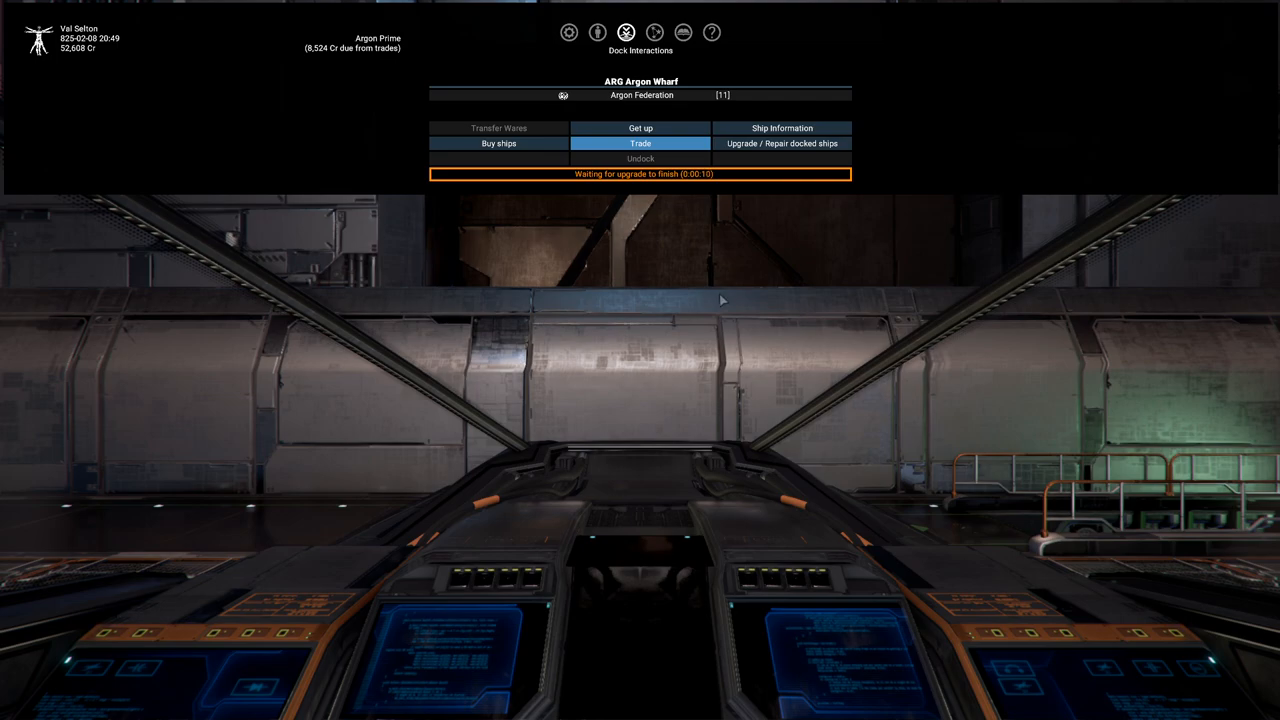
{"action": "mouse_move", "coordinate": [686, 311]}
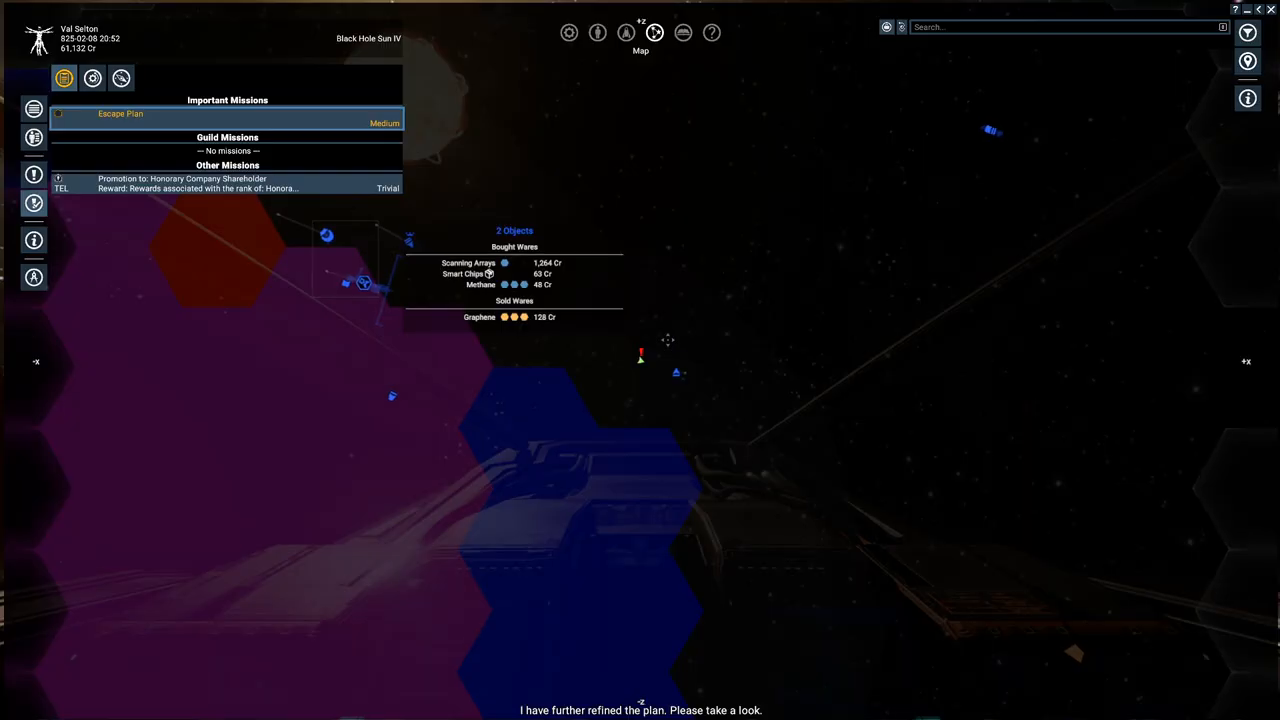
Review the Escape Plan mission briefing and its escort objectives
{"action": "left_click", "coordinate": [115, 114]}
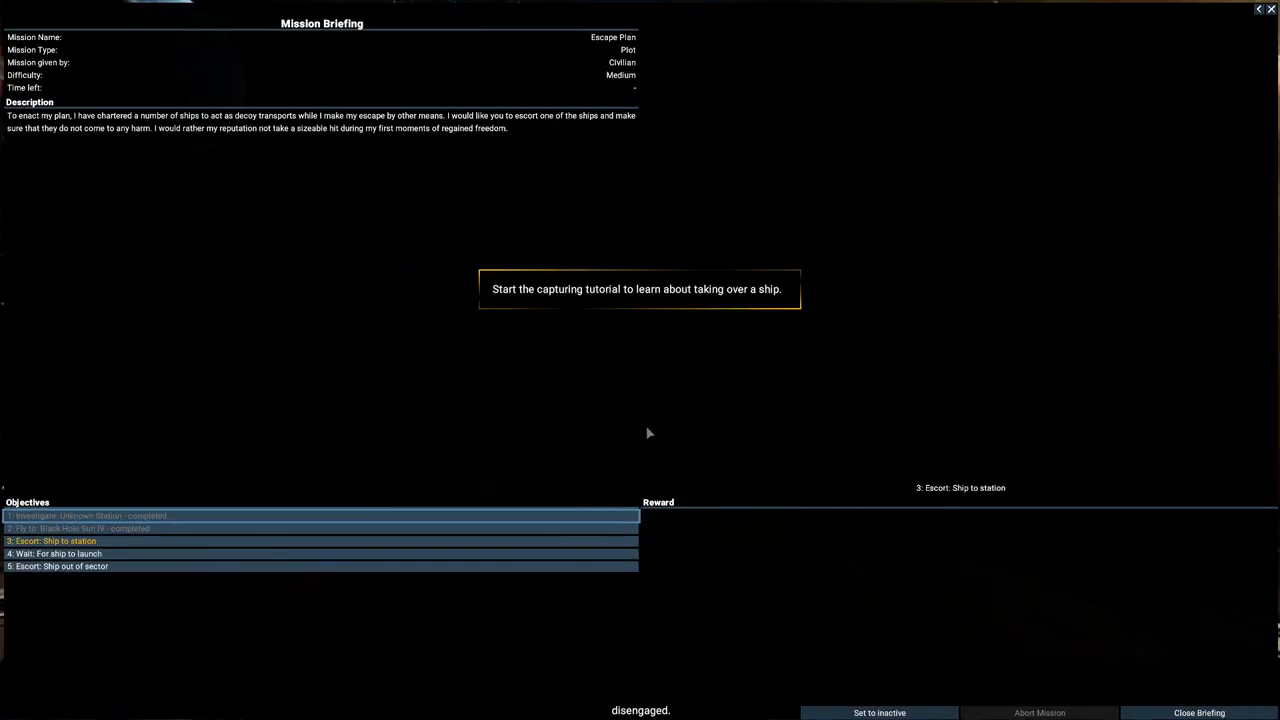
{"action": "mouse_move", "coordinate": [614, 429]}
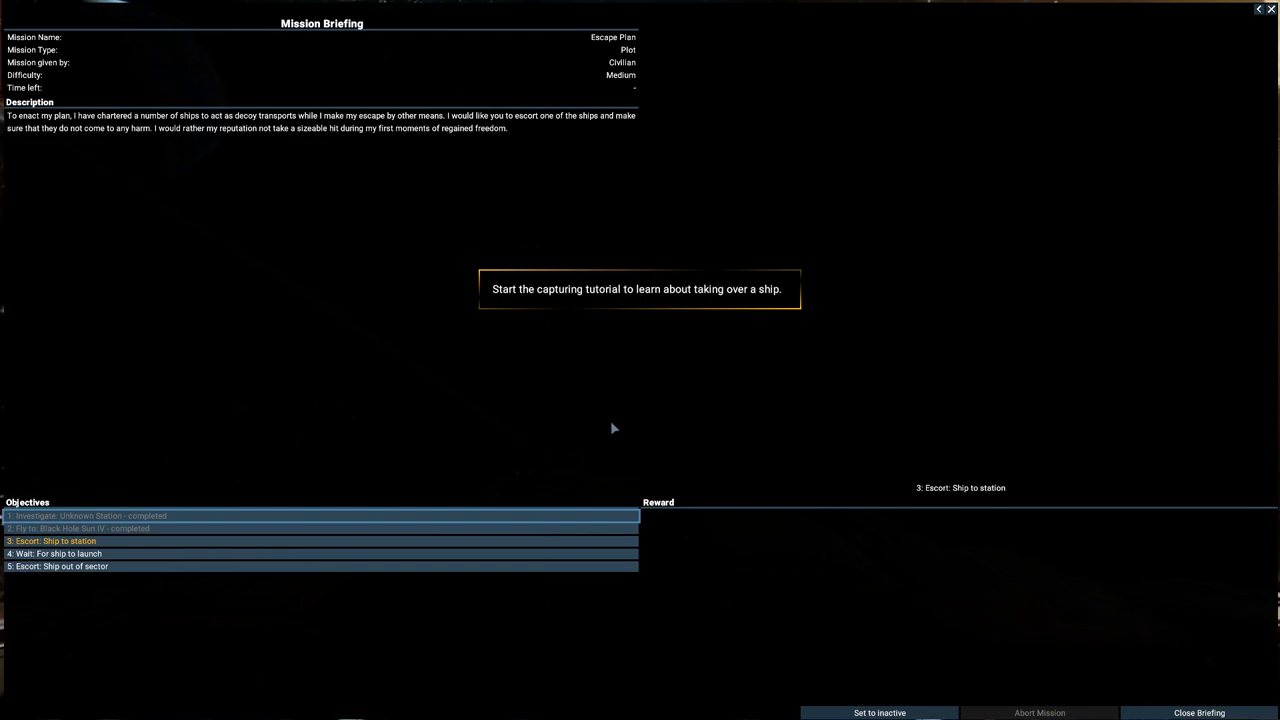
{"action": "mouse_move", "coordinate": [647, 280]}
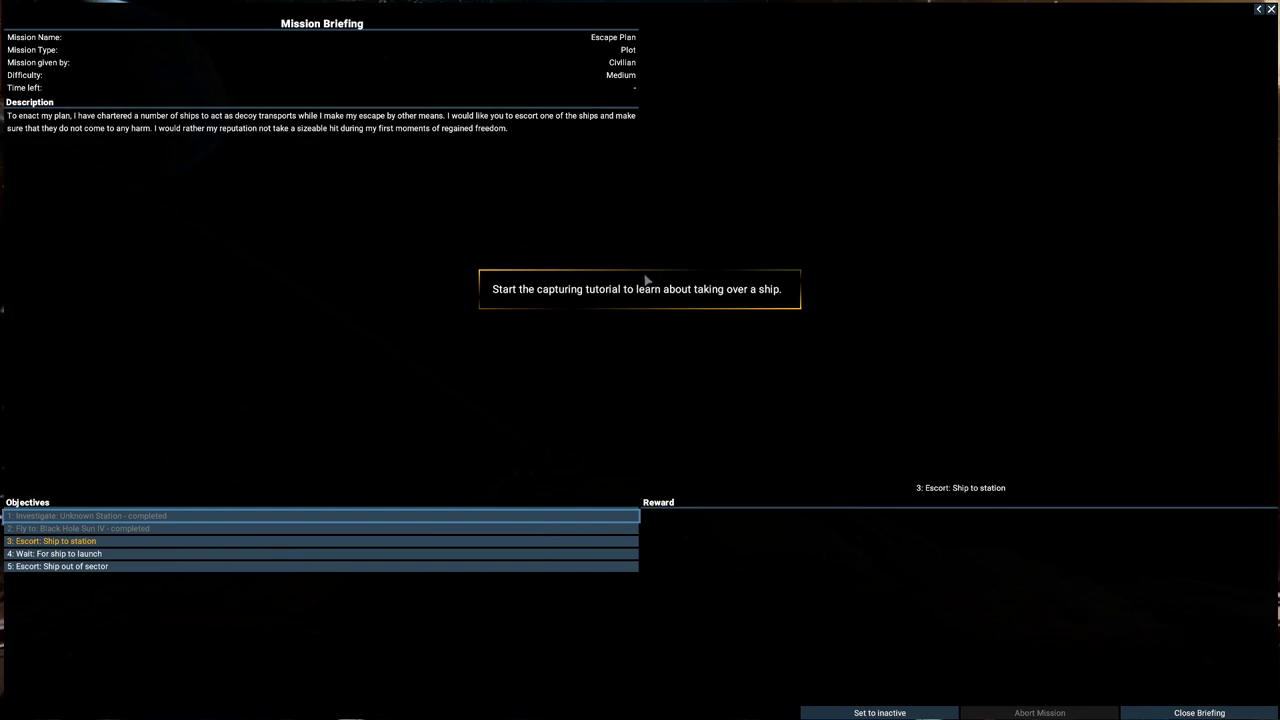
{"action": "mouse_move", "coordinate": [620, 294]}
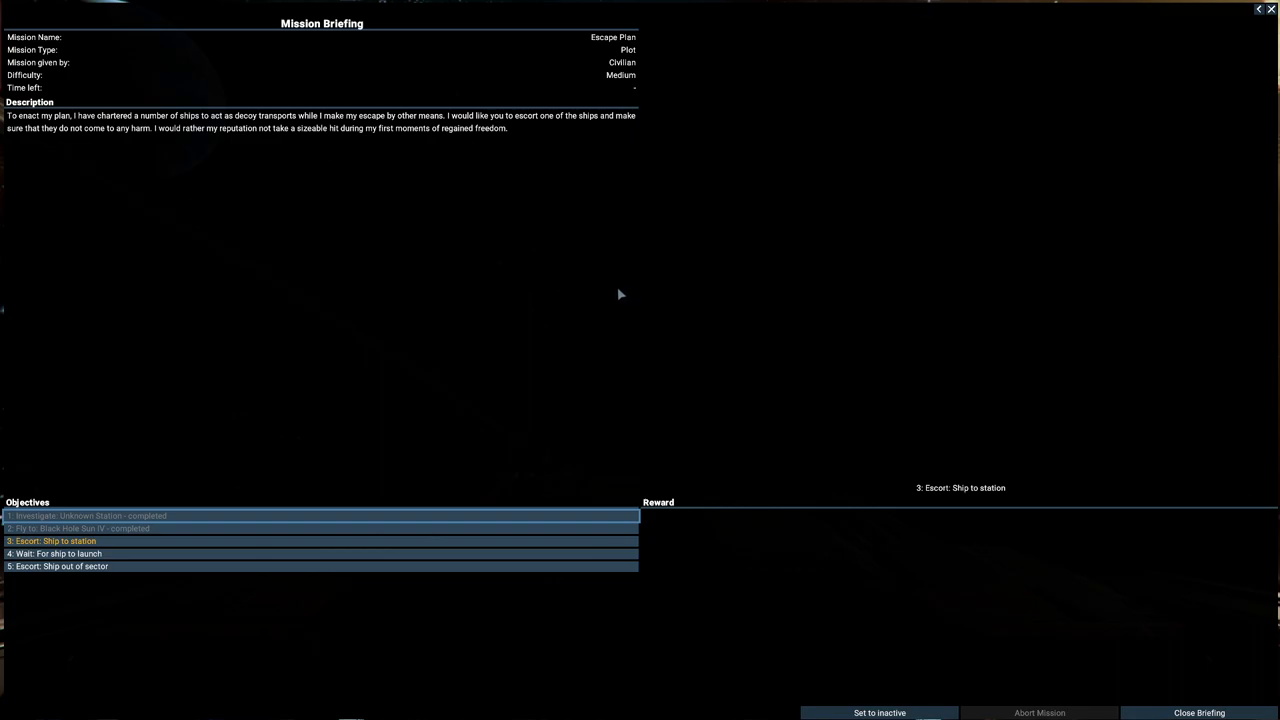
{"action": "left_click", "coordinate": [1201, 709]}
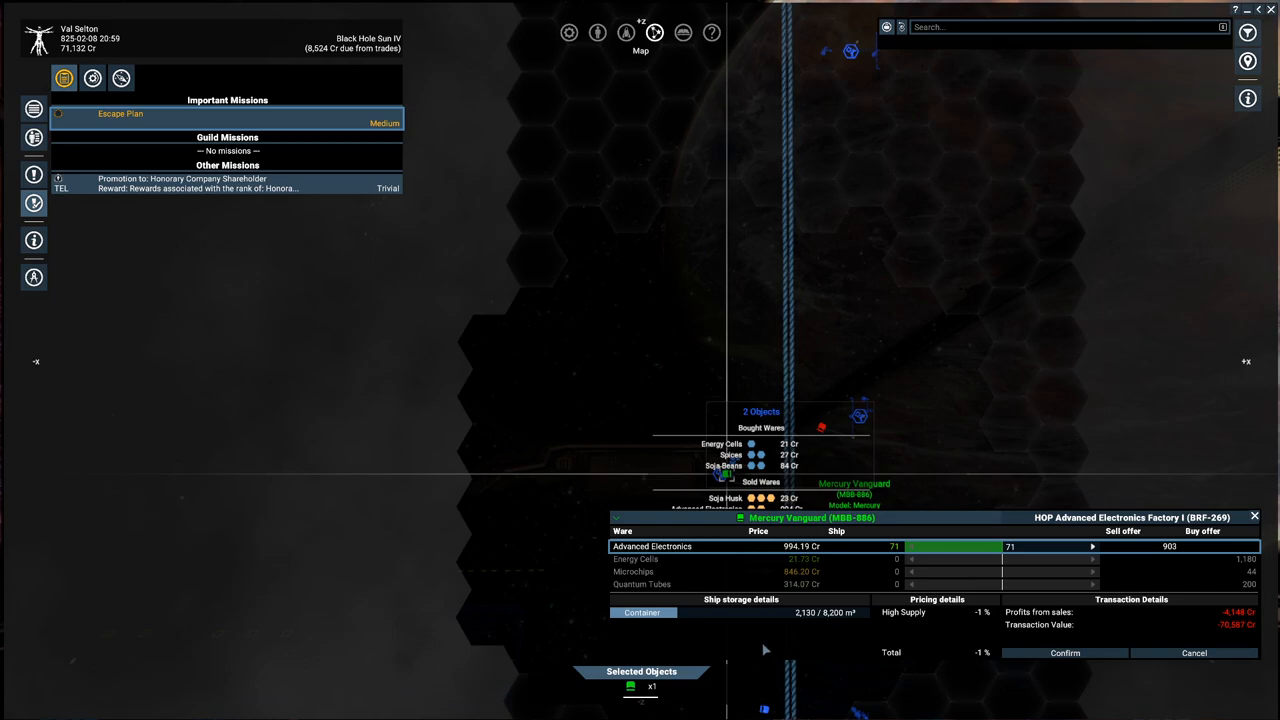
{"action": "mouse_move", "coordinate": [1195, 649]}
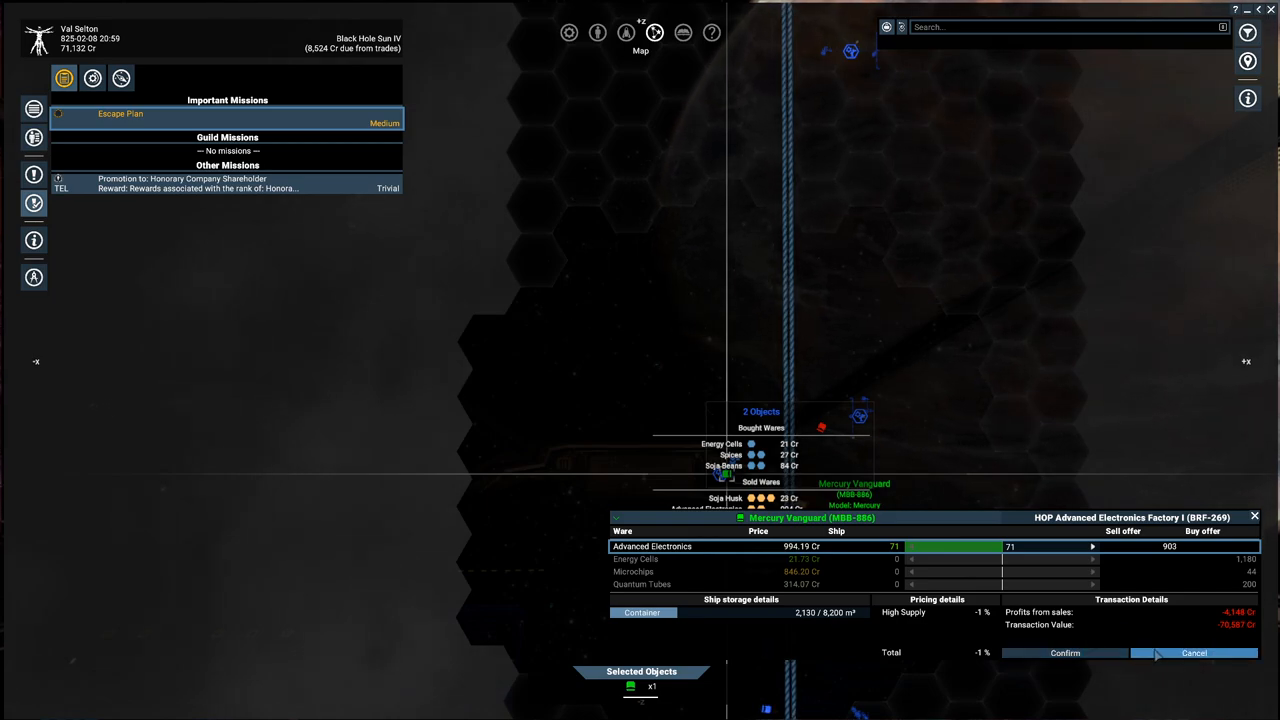
Cancel the Mercury Vanguard's pending advanced electronics trade
{"action": "left_click", "coordinate": [1193, 651]}
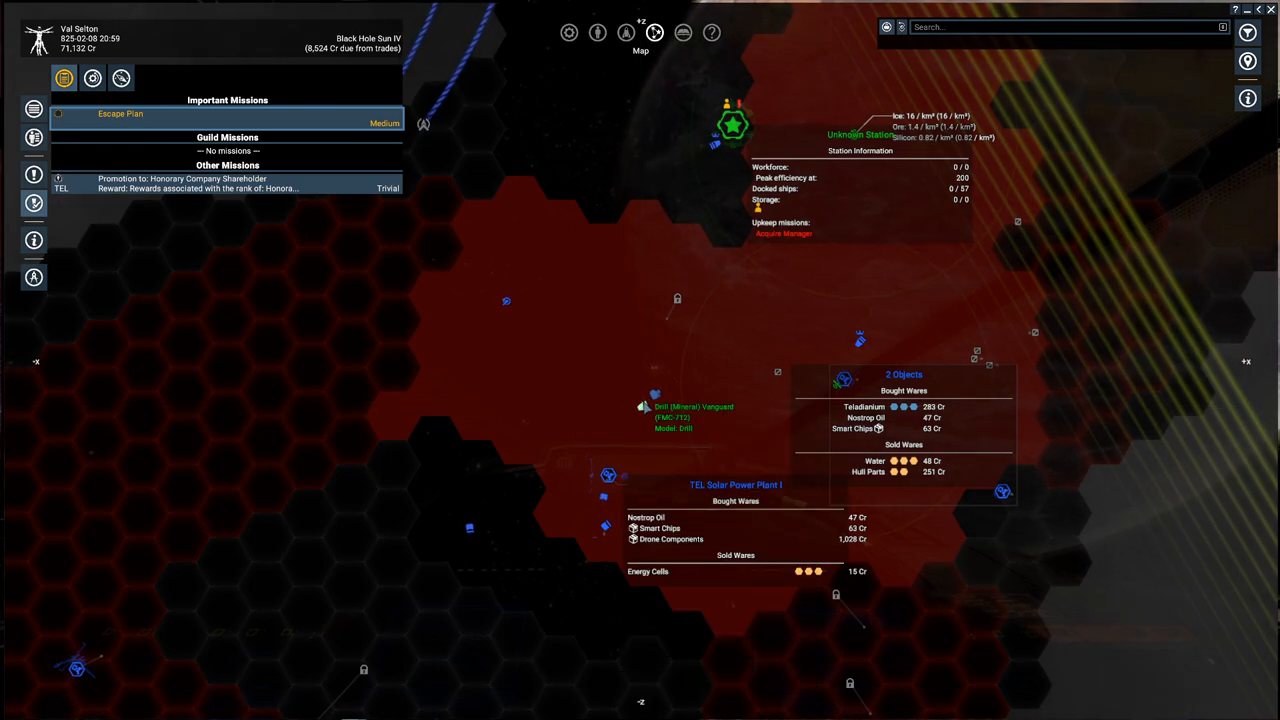
Start Plan Build for the player's Unknown Station from its context menu
{"action": "left_click", "coordinate": [640, 408]}
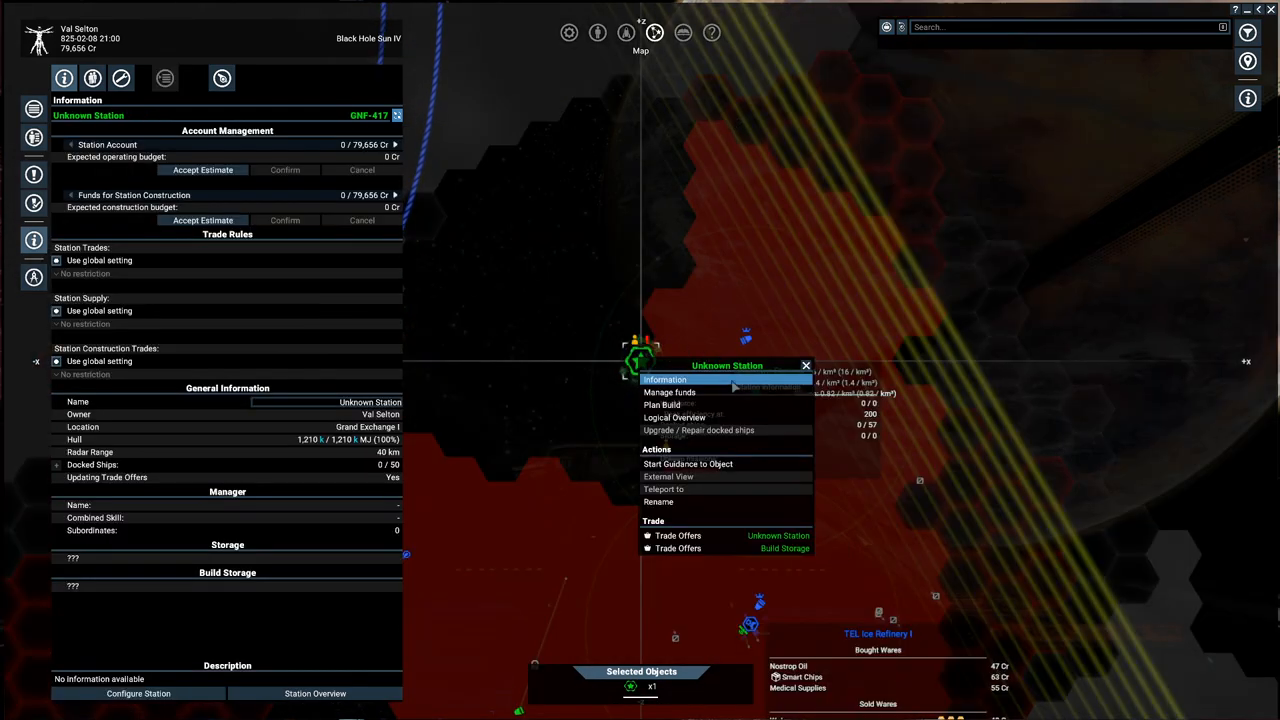
{"action": "left_click", "coordinate": [658, 404]}
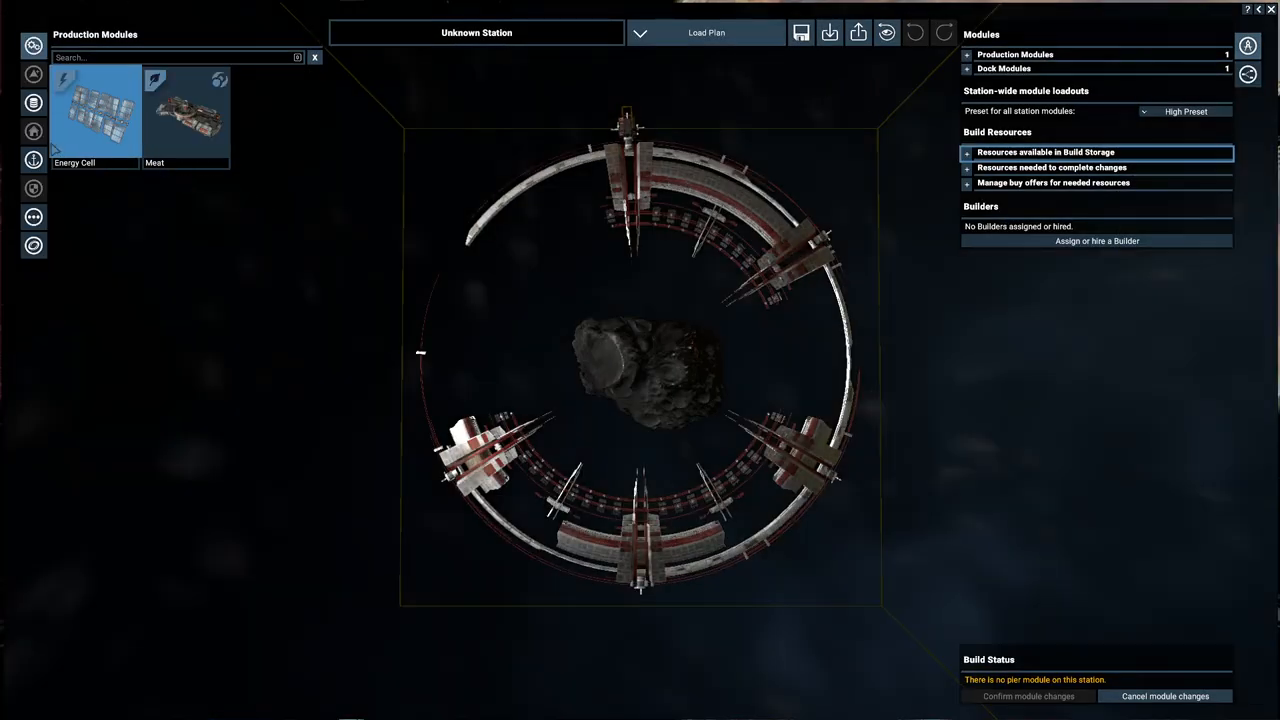
{"action": "left_click", "coordinate": [32, 217]}
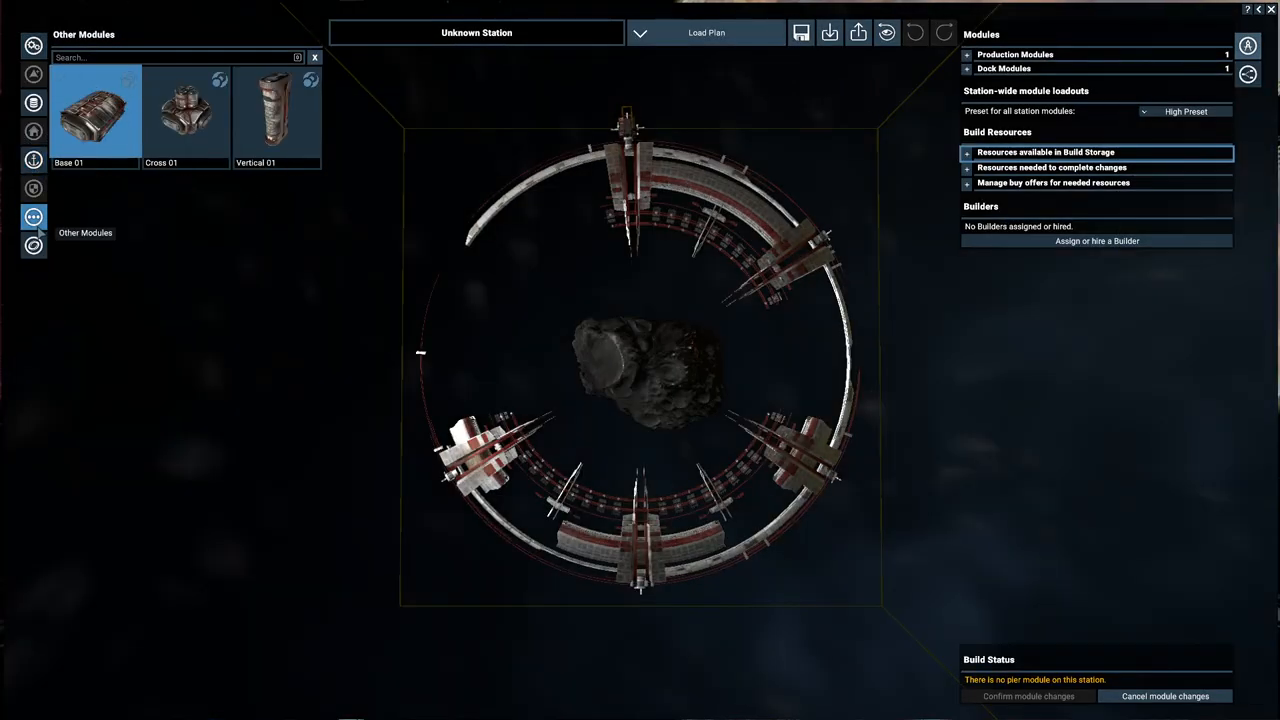
{"action": "left_click", "coordinate": [33, 245]}
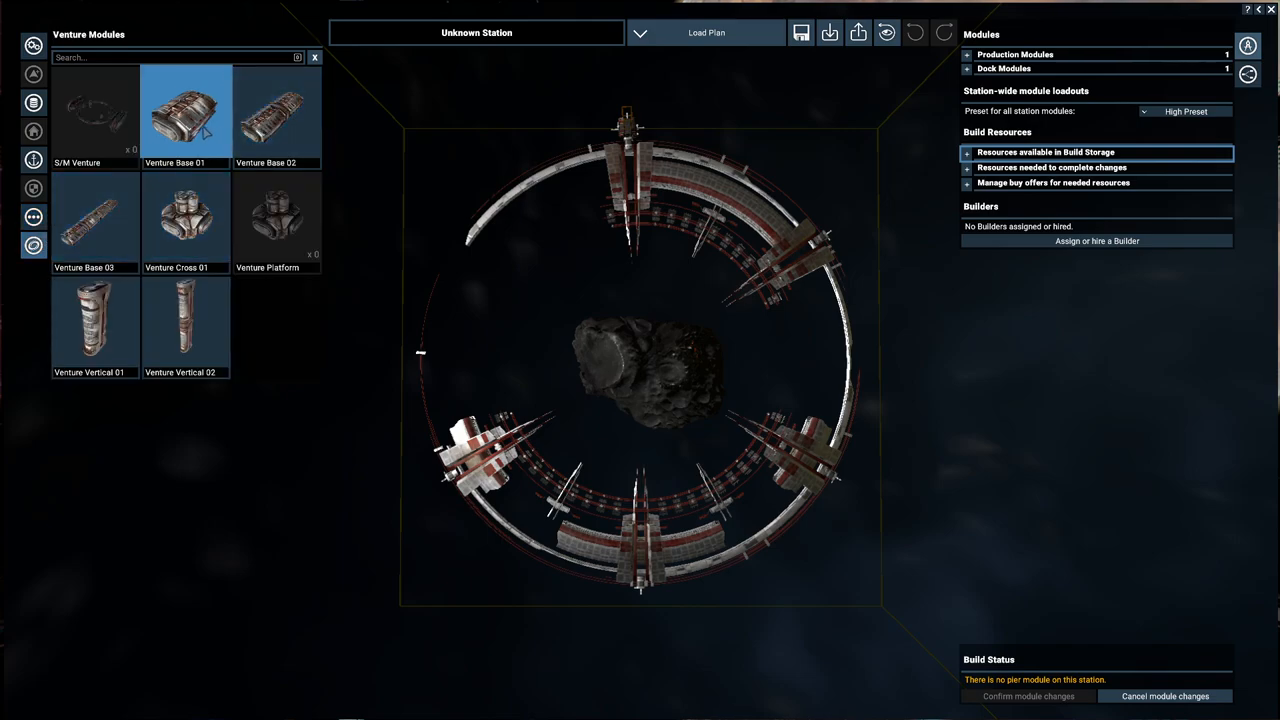
{"action": "mouse_move", "coordinate": [262, 115]}
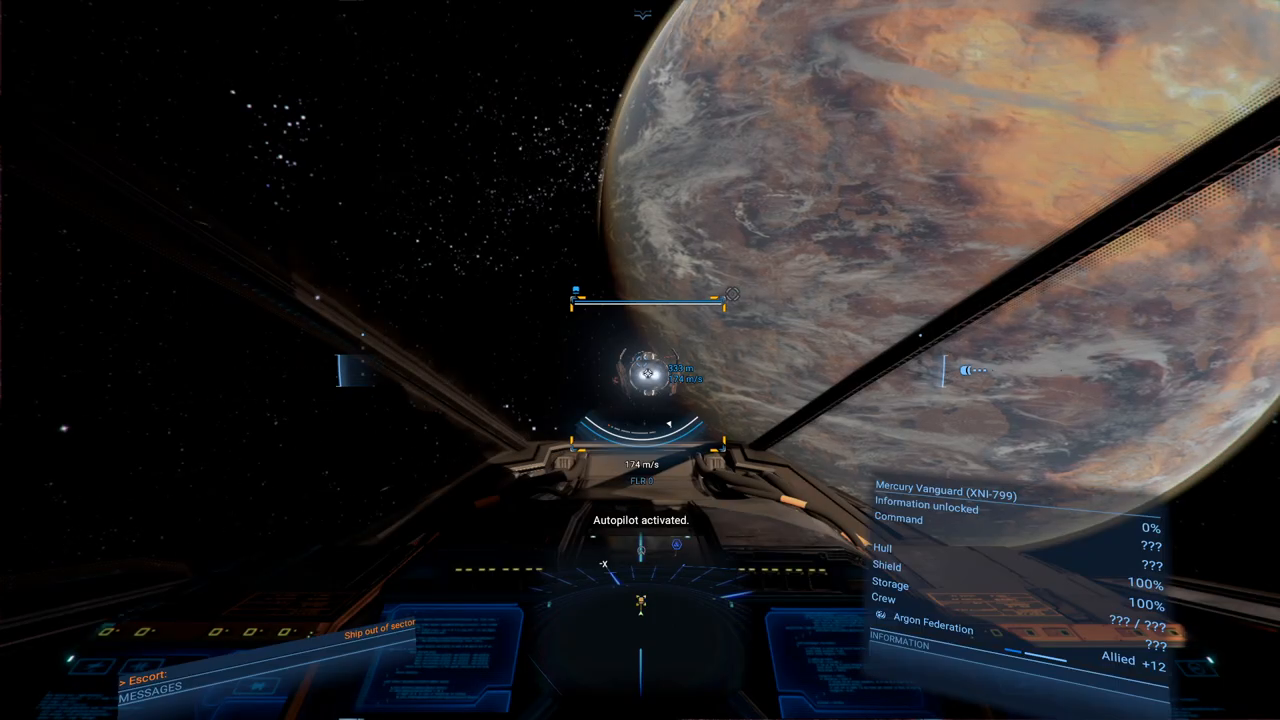
{"action": "key", "text": "m"}
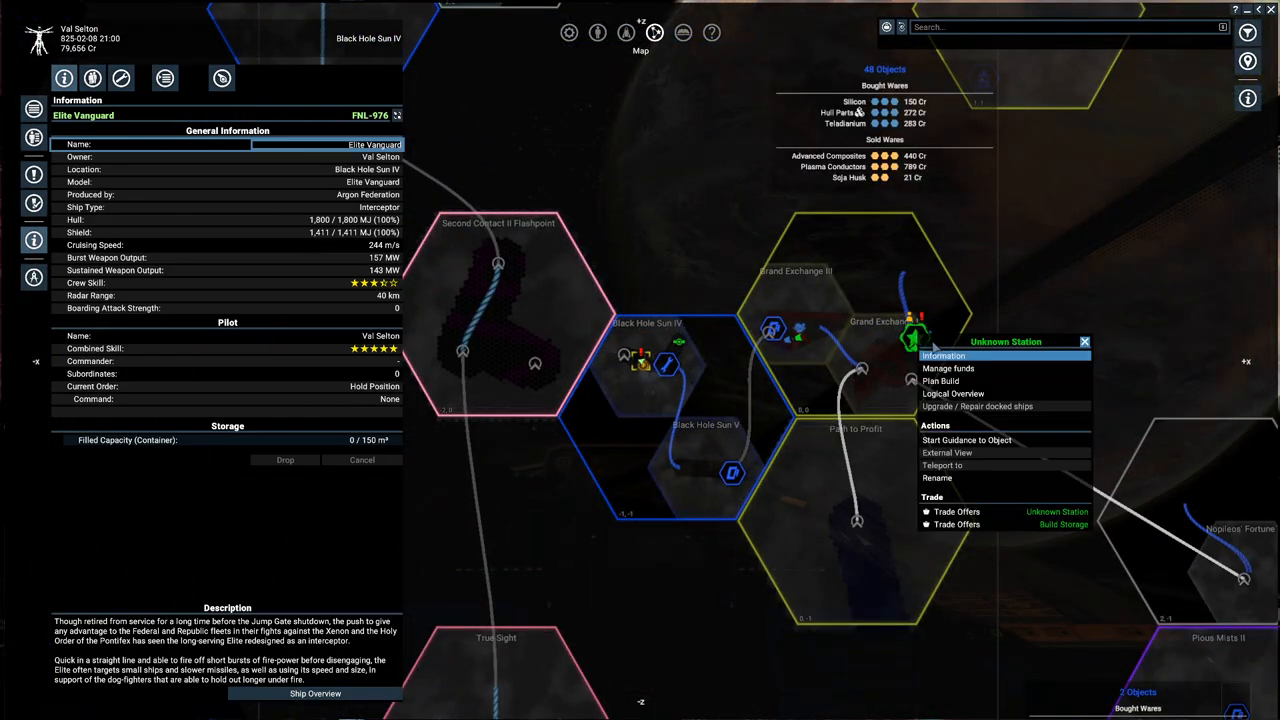
{"action": "left_click", "coordinate": [943, 355]}
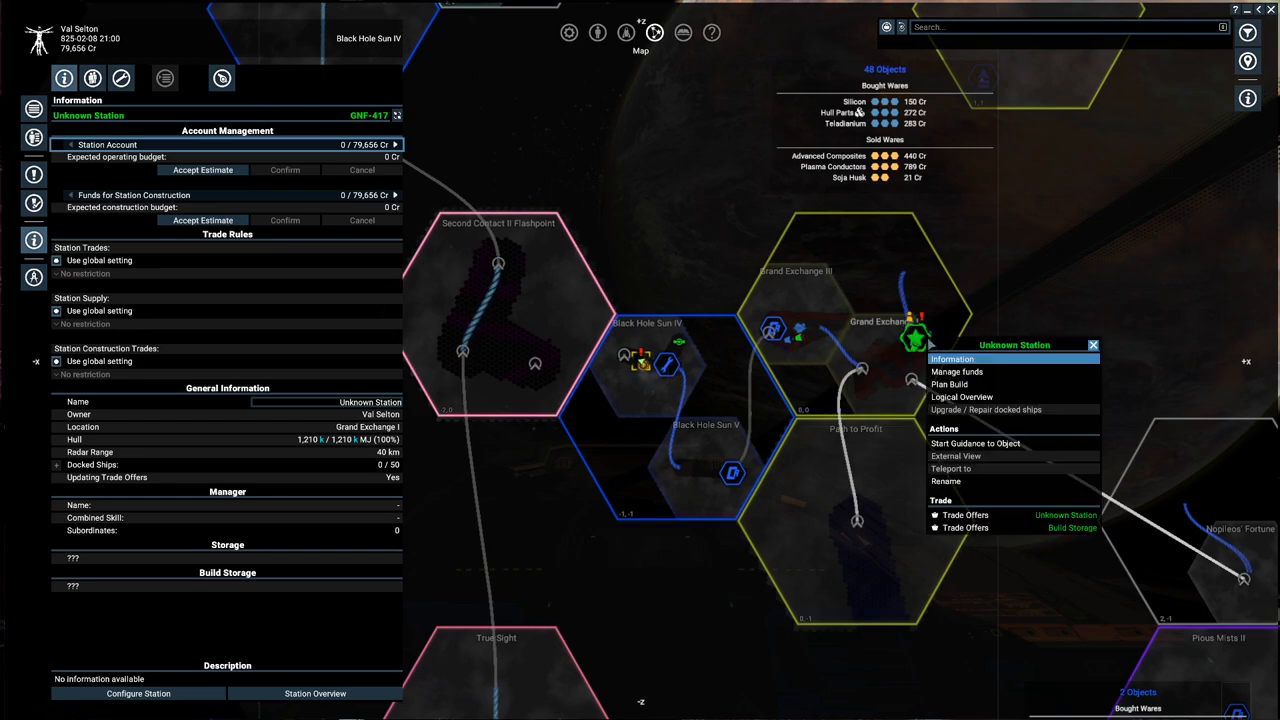
{"action": "left_click", "coordinate": [950, 384]}
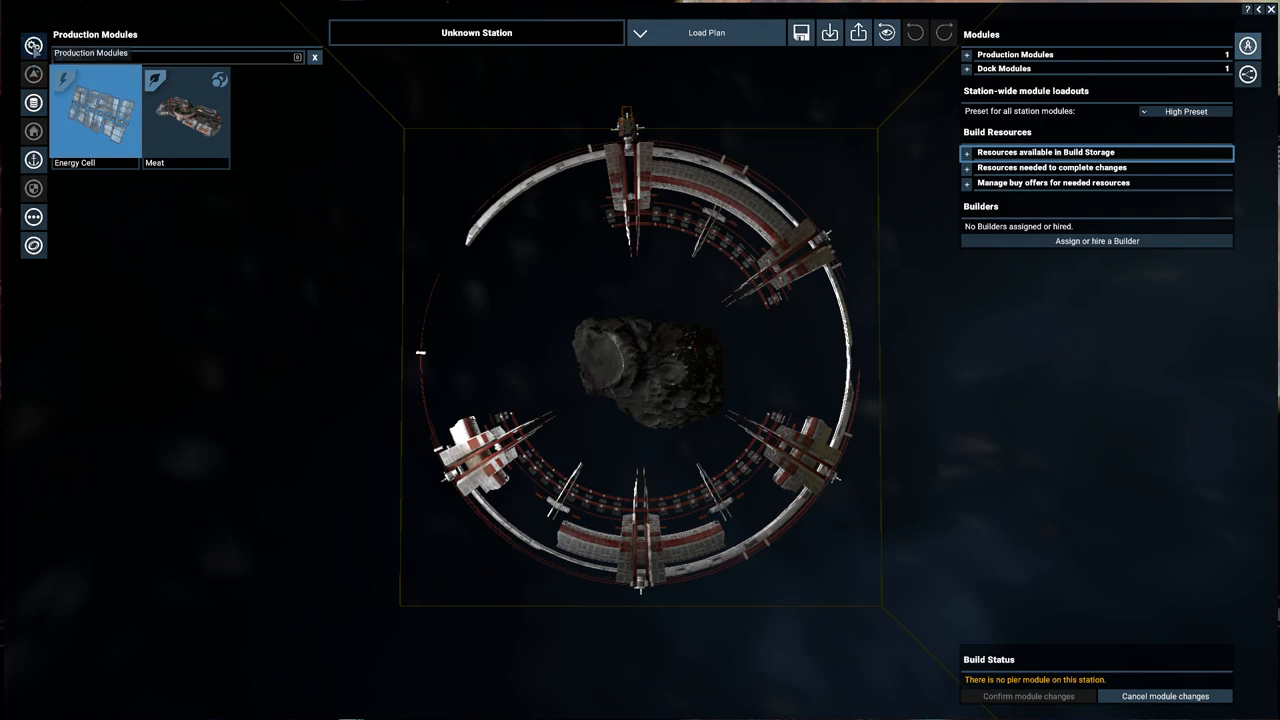
{"action": "mouse_move", "coordinate": [32, 103]}
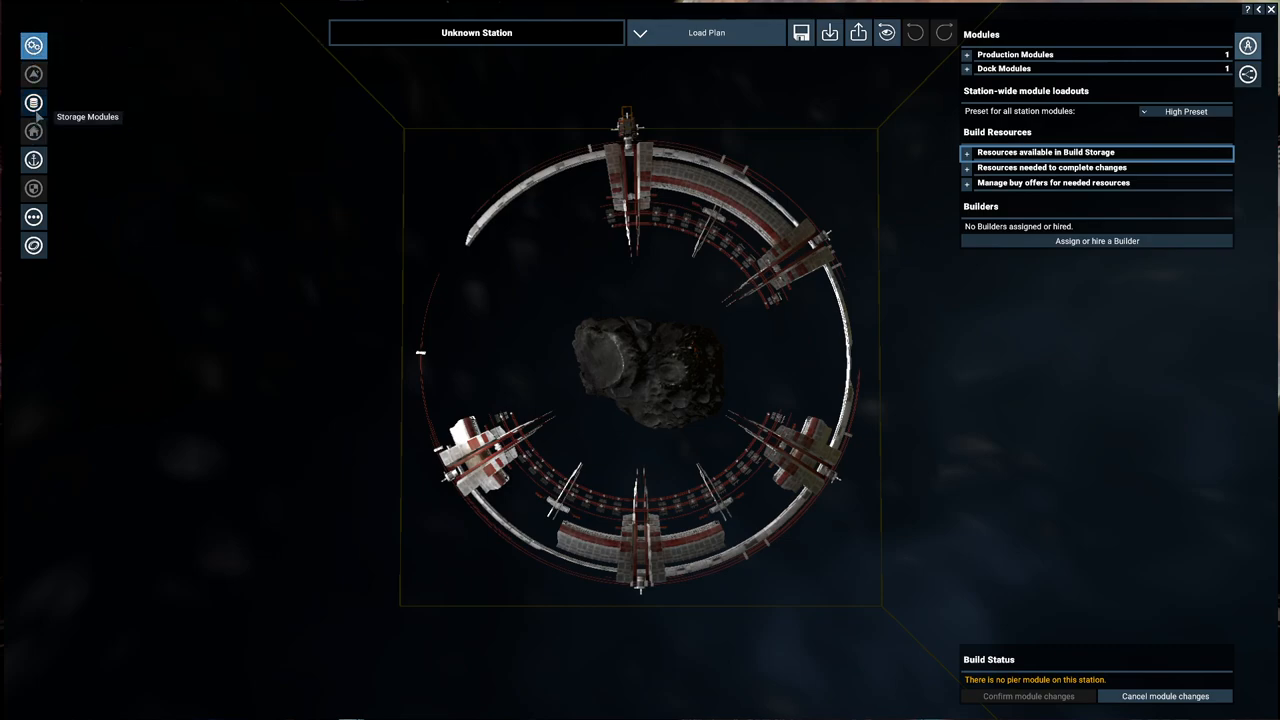
Plan an Argon S Container Storage module on the Unknown Station for about 142,606 Cr
{"action": "left_click", "coordinate": [33, 103]}
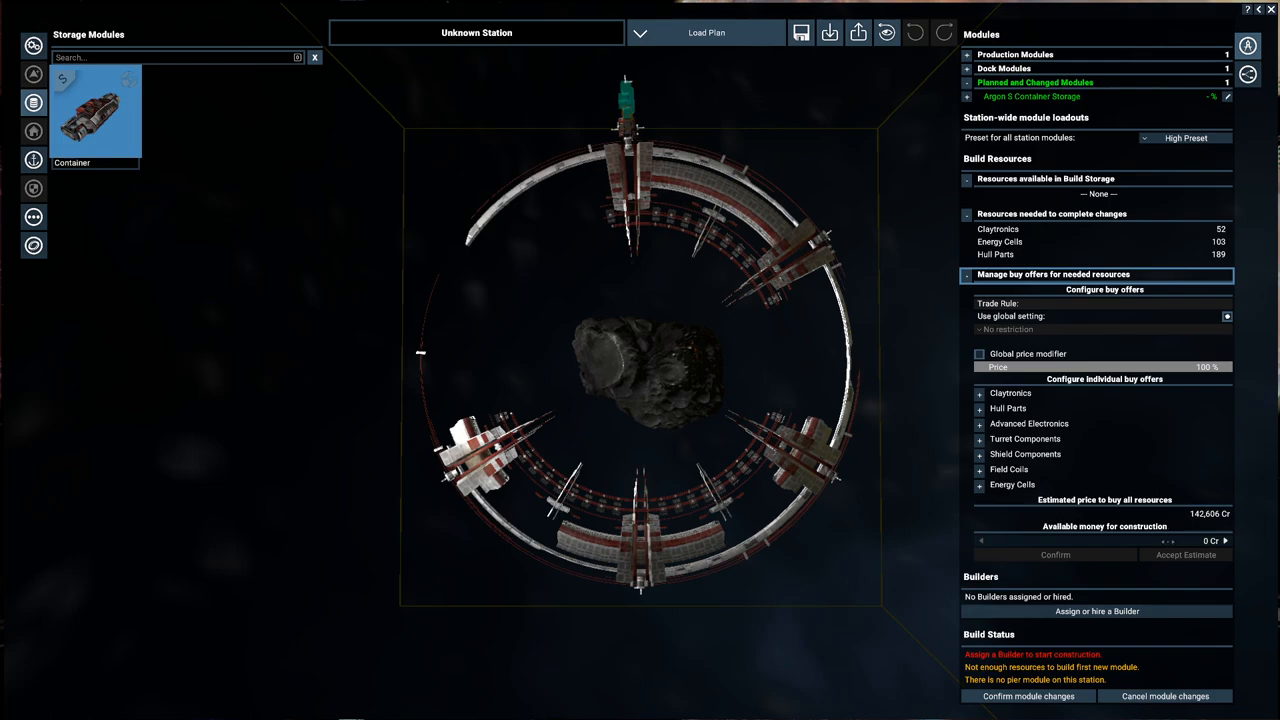
{"action": "mouse_move", "coordinate": [1025, 696]}
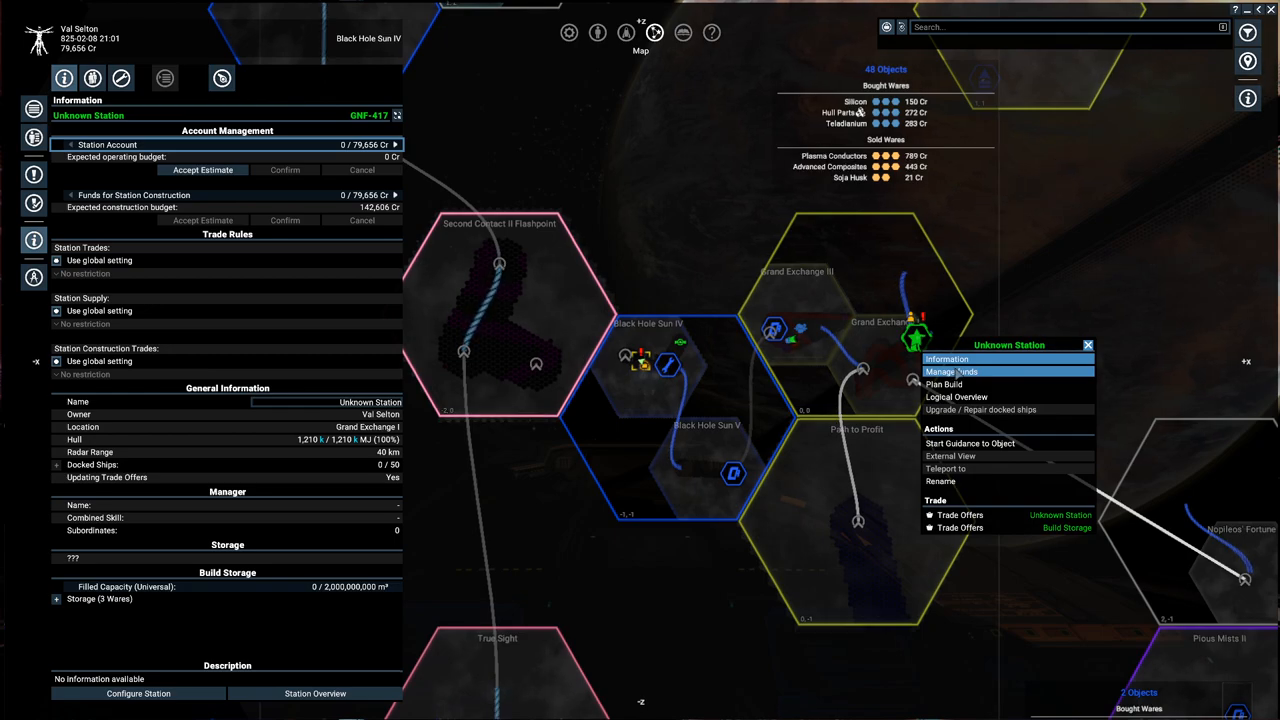
Set up the Mercury Vanguard's purchase of 80 Advanced Electronics from HOP Advanced Electronics Factory I
{"action": "left_click", "coordinate": [944, 384]}
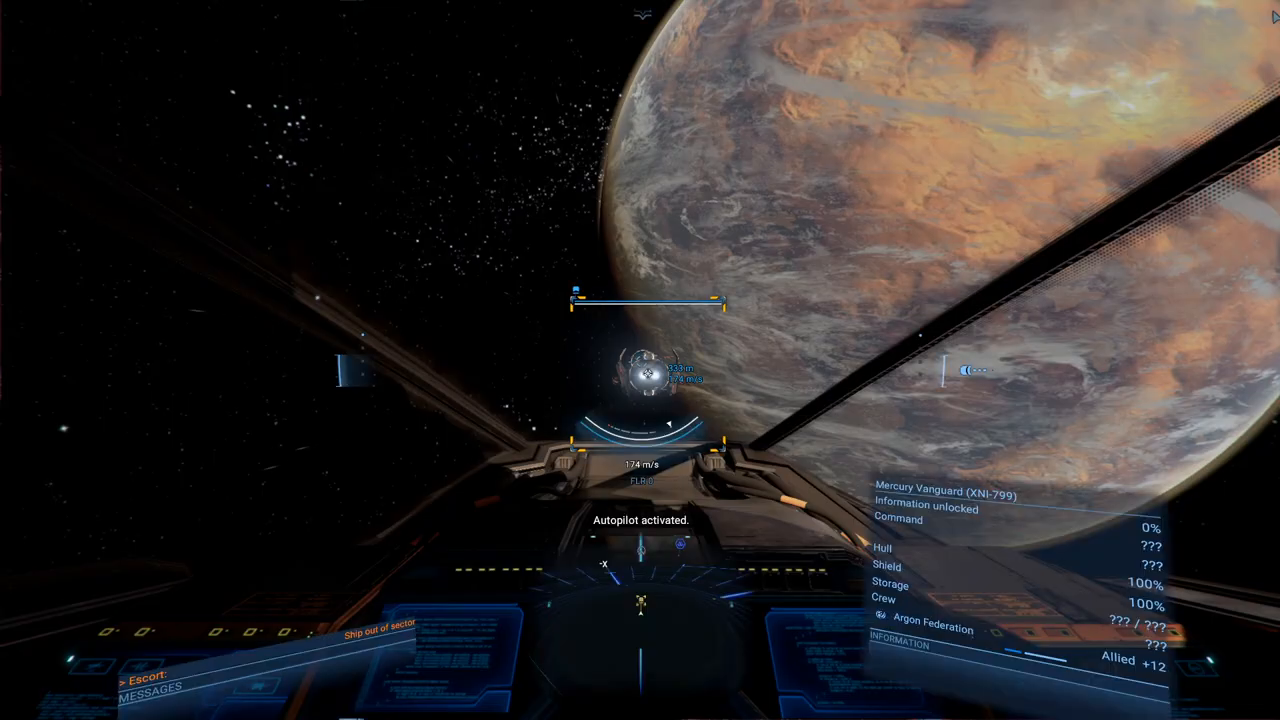
{"action": "mouse_move", "coordinate": [887, 327]}
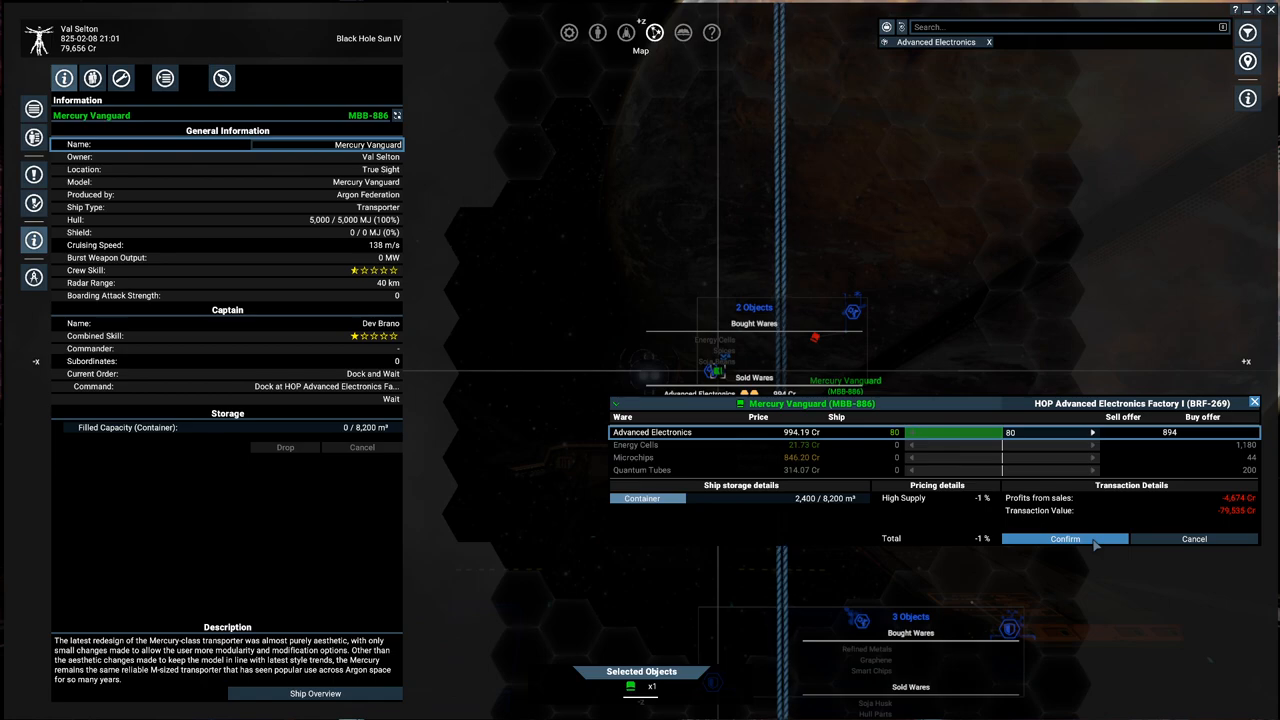
Confirm buying 80 Advanced Electronics, then confirm selling them to the Build Storage
{"action": "left_click", "coordinate": [1064, 539]}
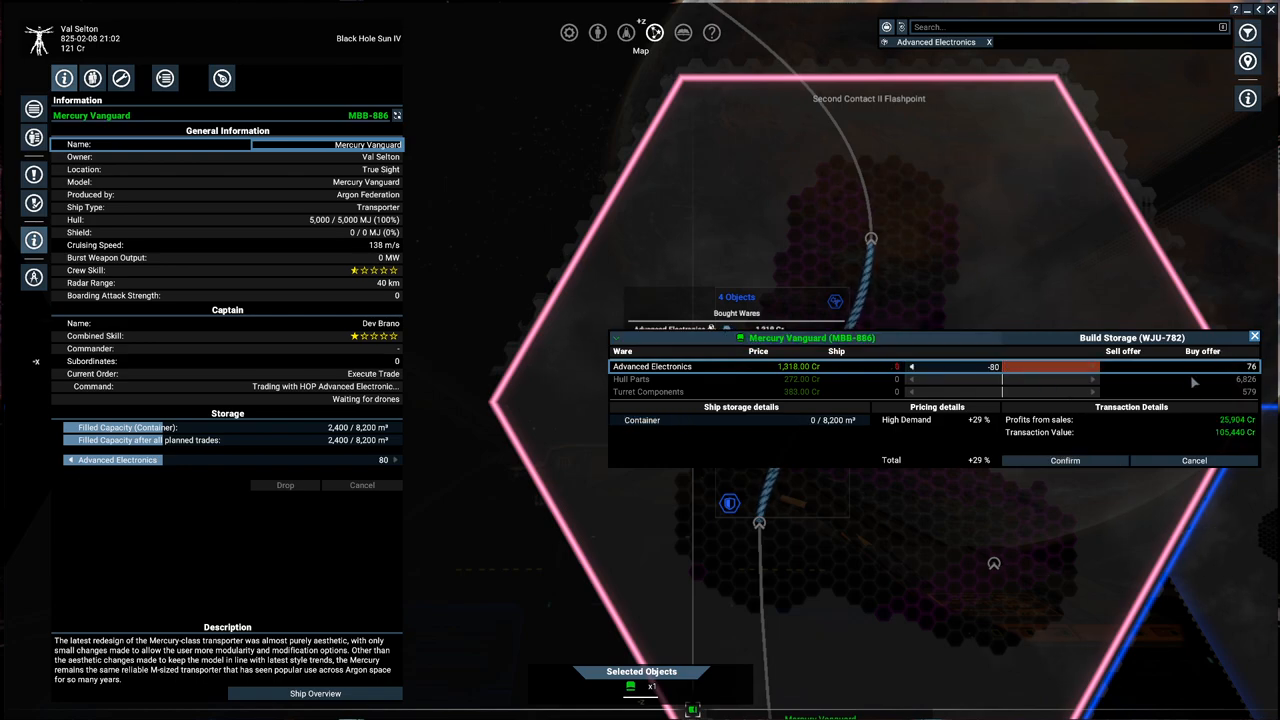
{"action": "left_click", "coordinate": [1063, 460]}
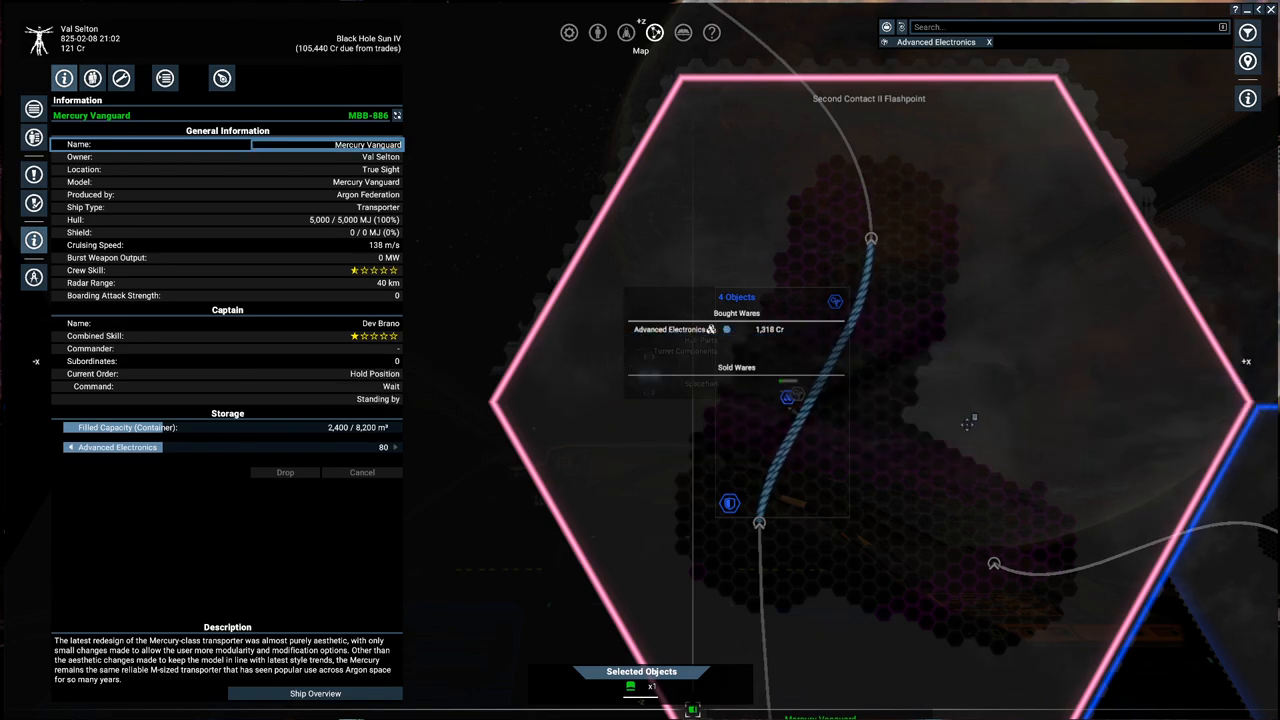